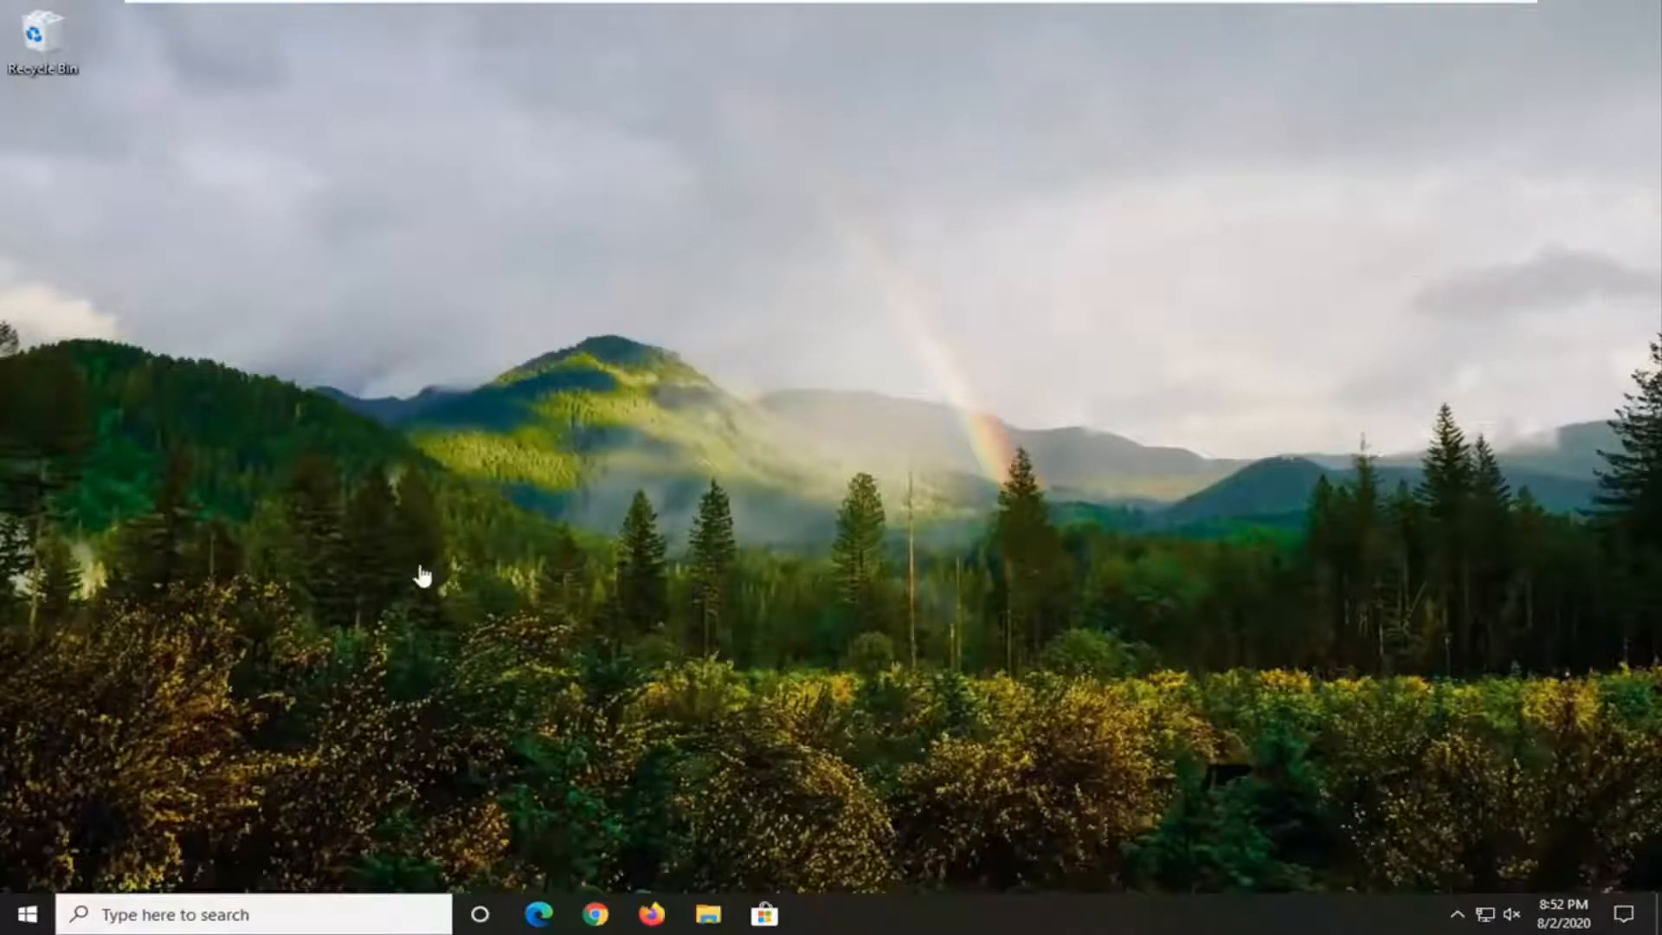
Search the Start menu for 'device manager' to find Device Manager.
left_click(28, 912)
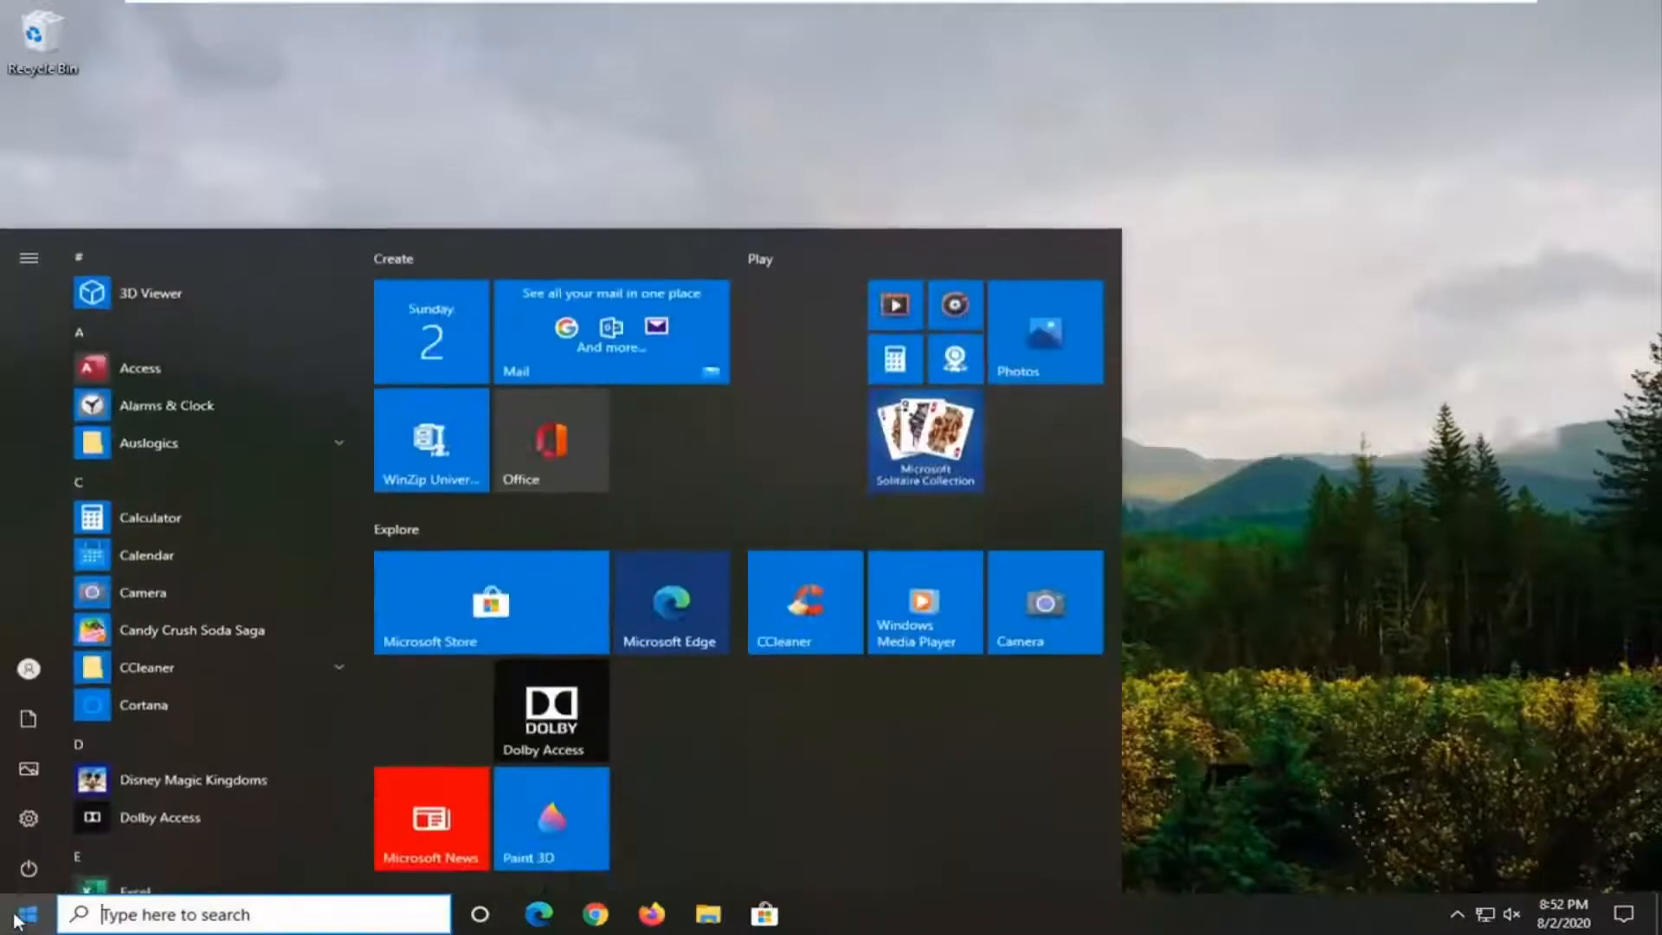
type("device")
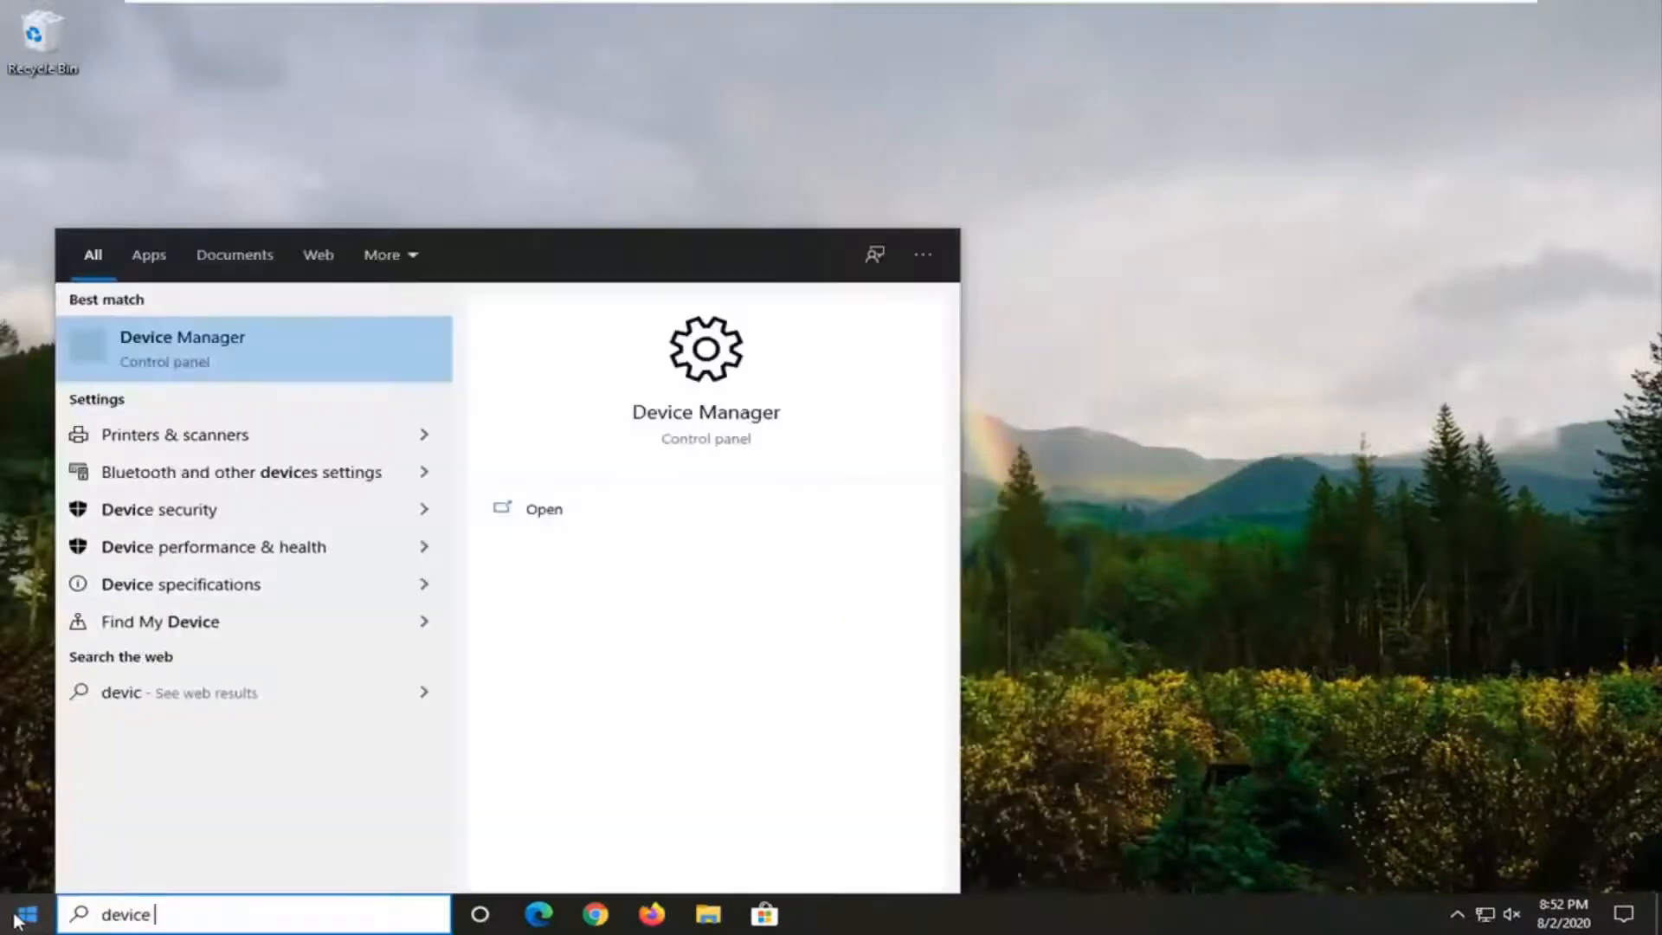
type("manager")
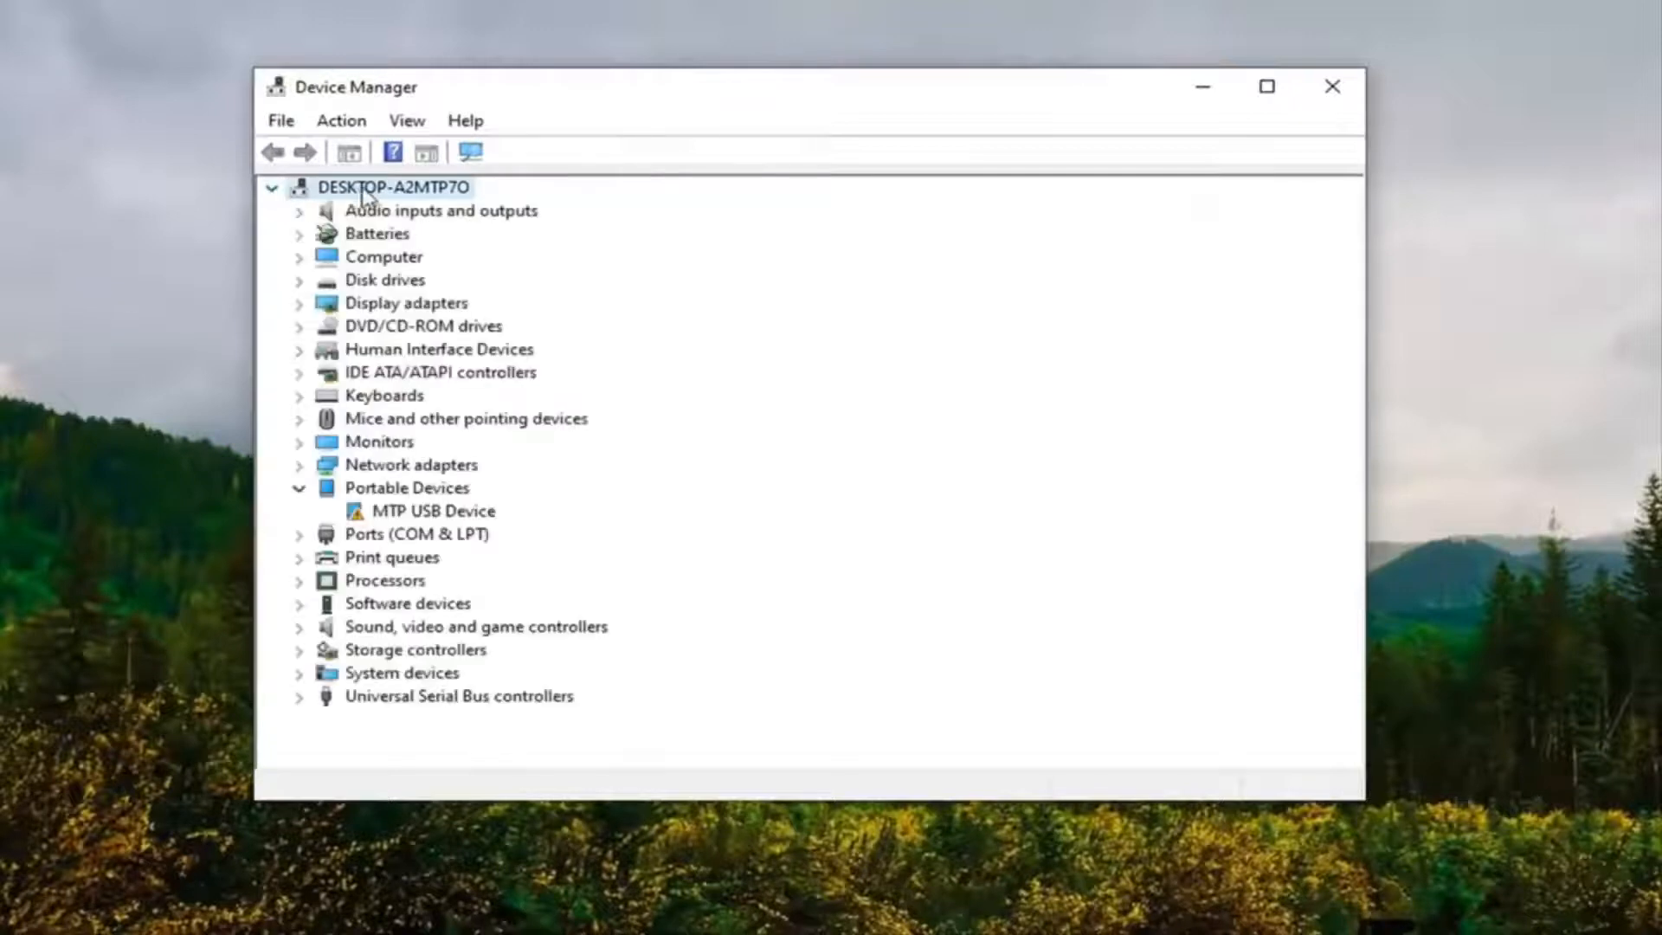
mouse_move(569, 95)
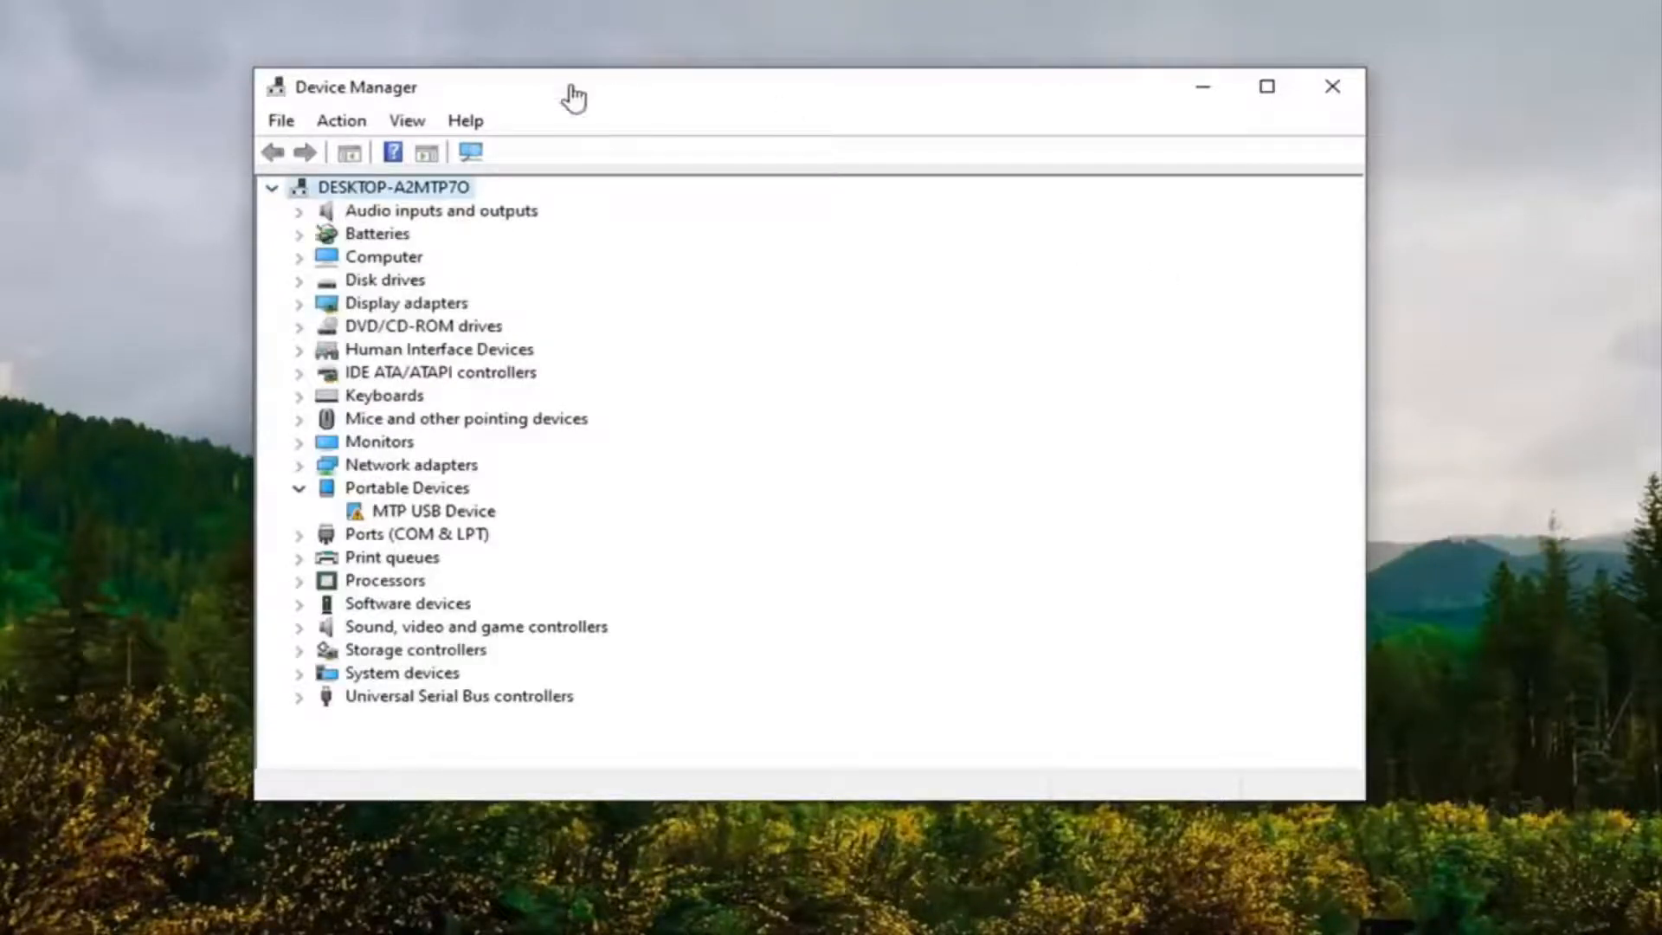
Launch Add legacy hardware from Device Manager's Action menu.
left_click(341, 120)
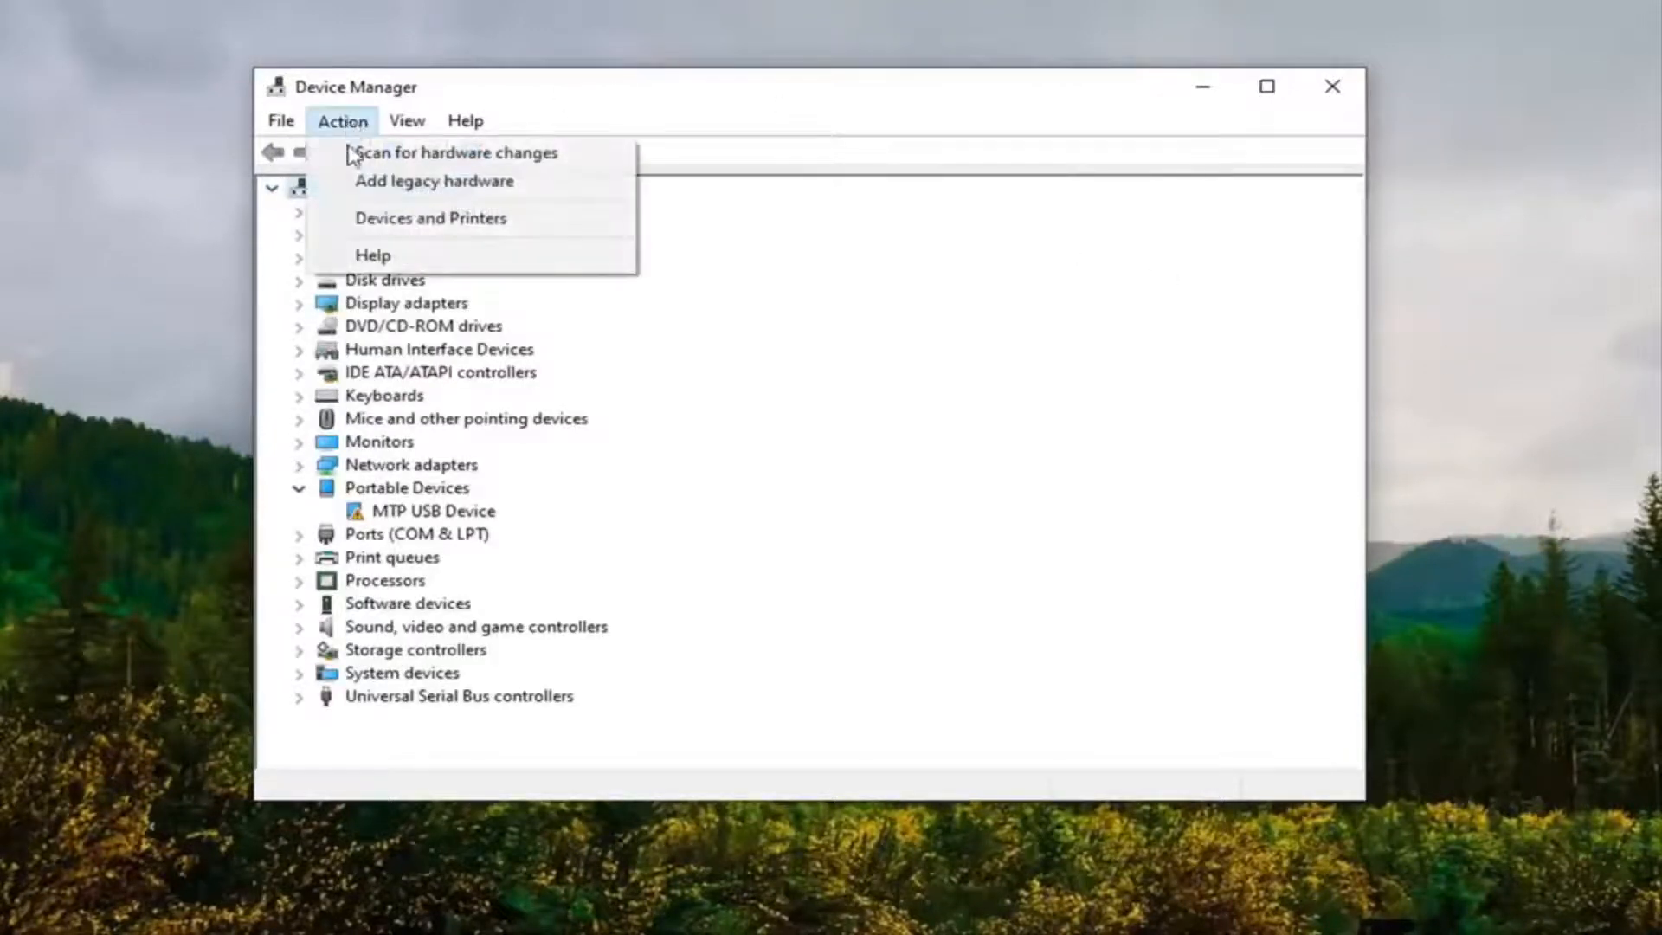
left_click(432, 181)
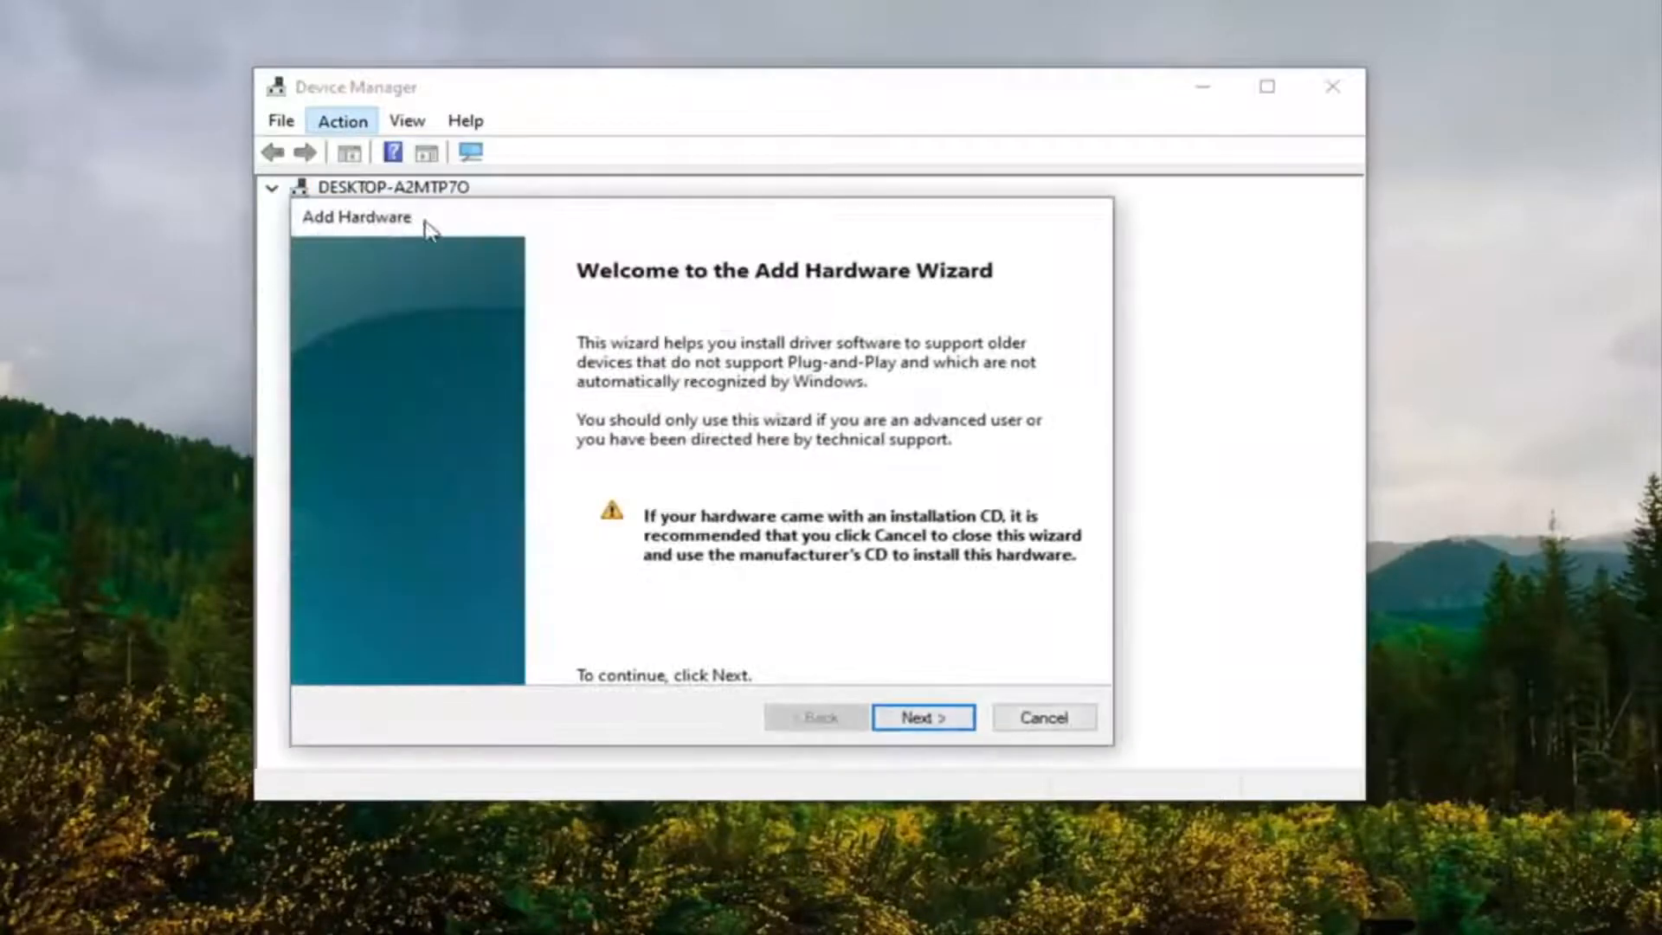
Choose manual installation from a list and select the Display adapters hardware type.
left_click(922, 717)
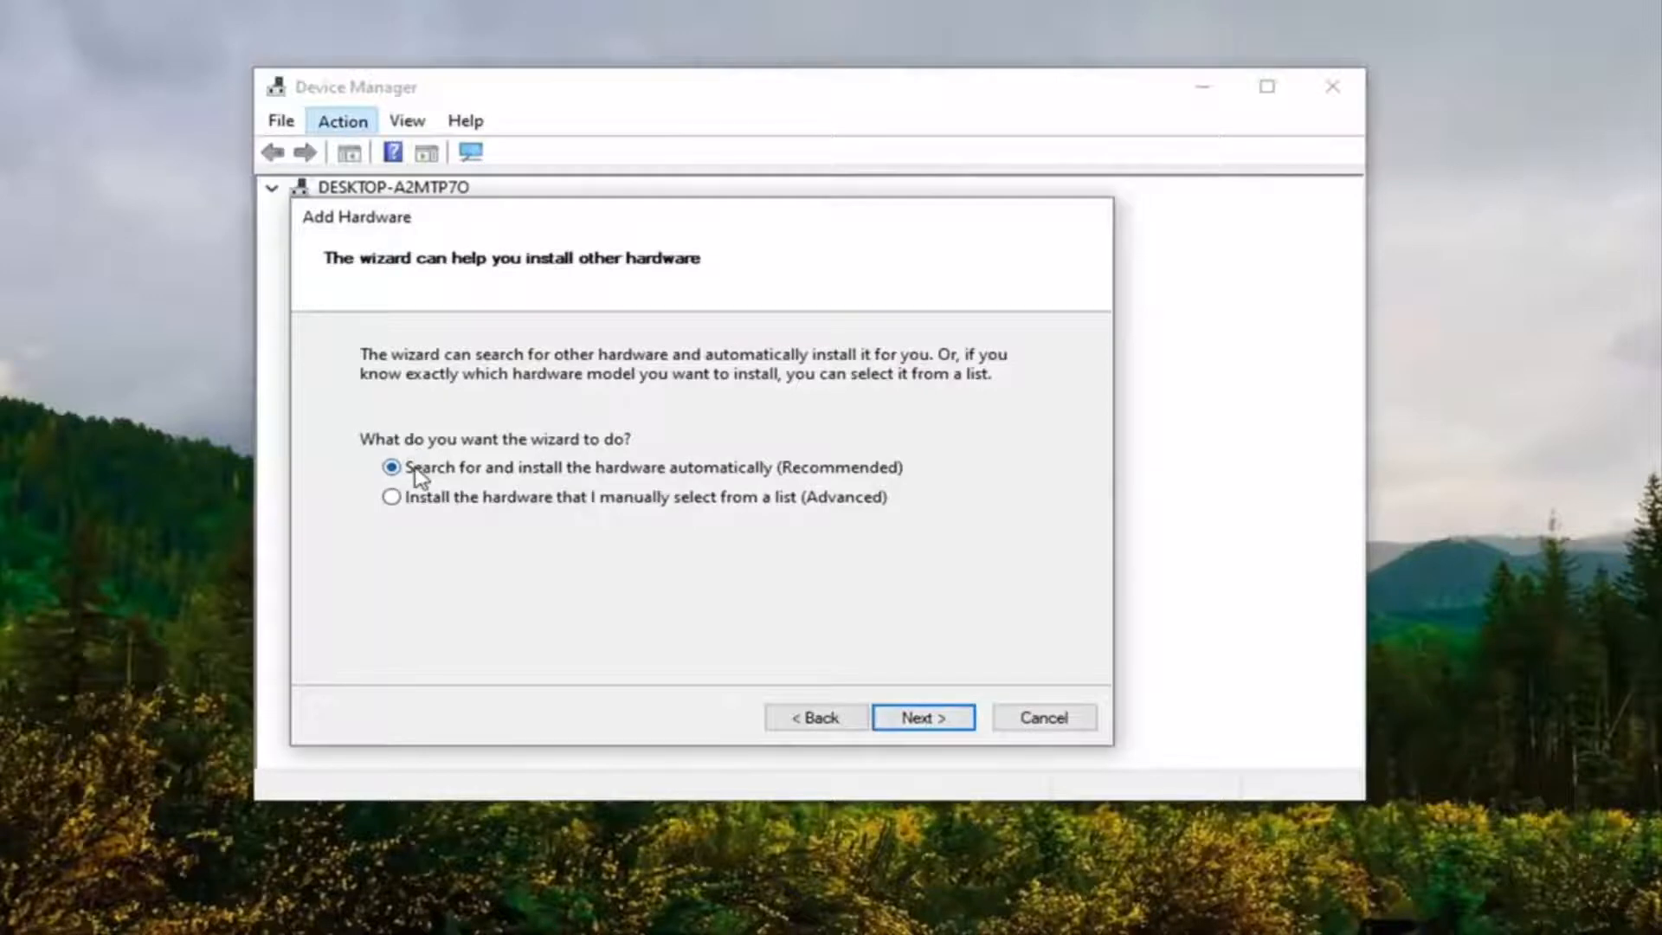
left_click(384, 496)
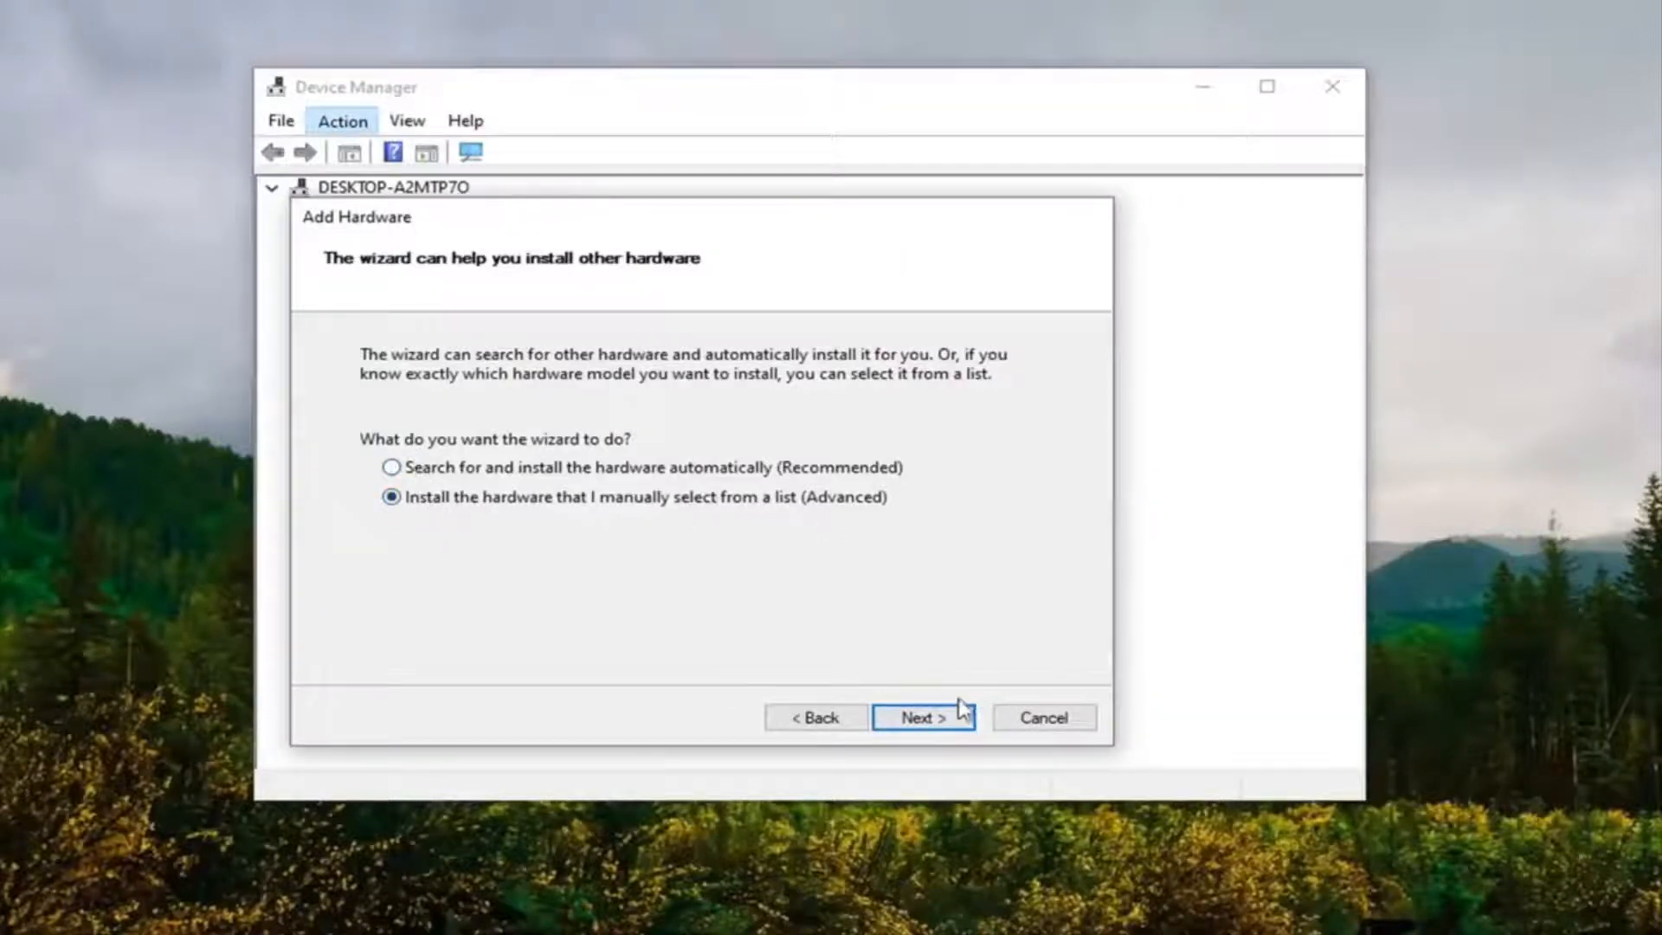
left_click(923, 717)
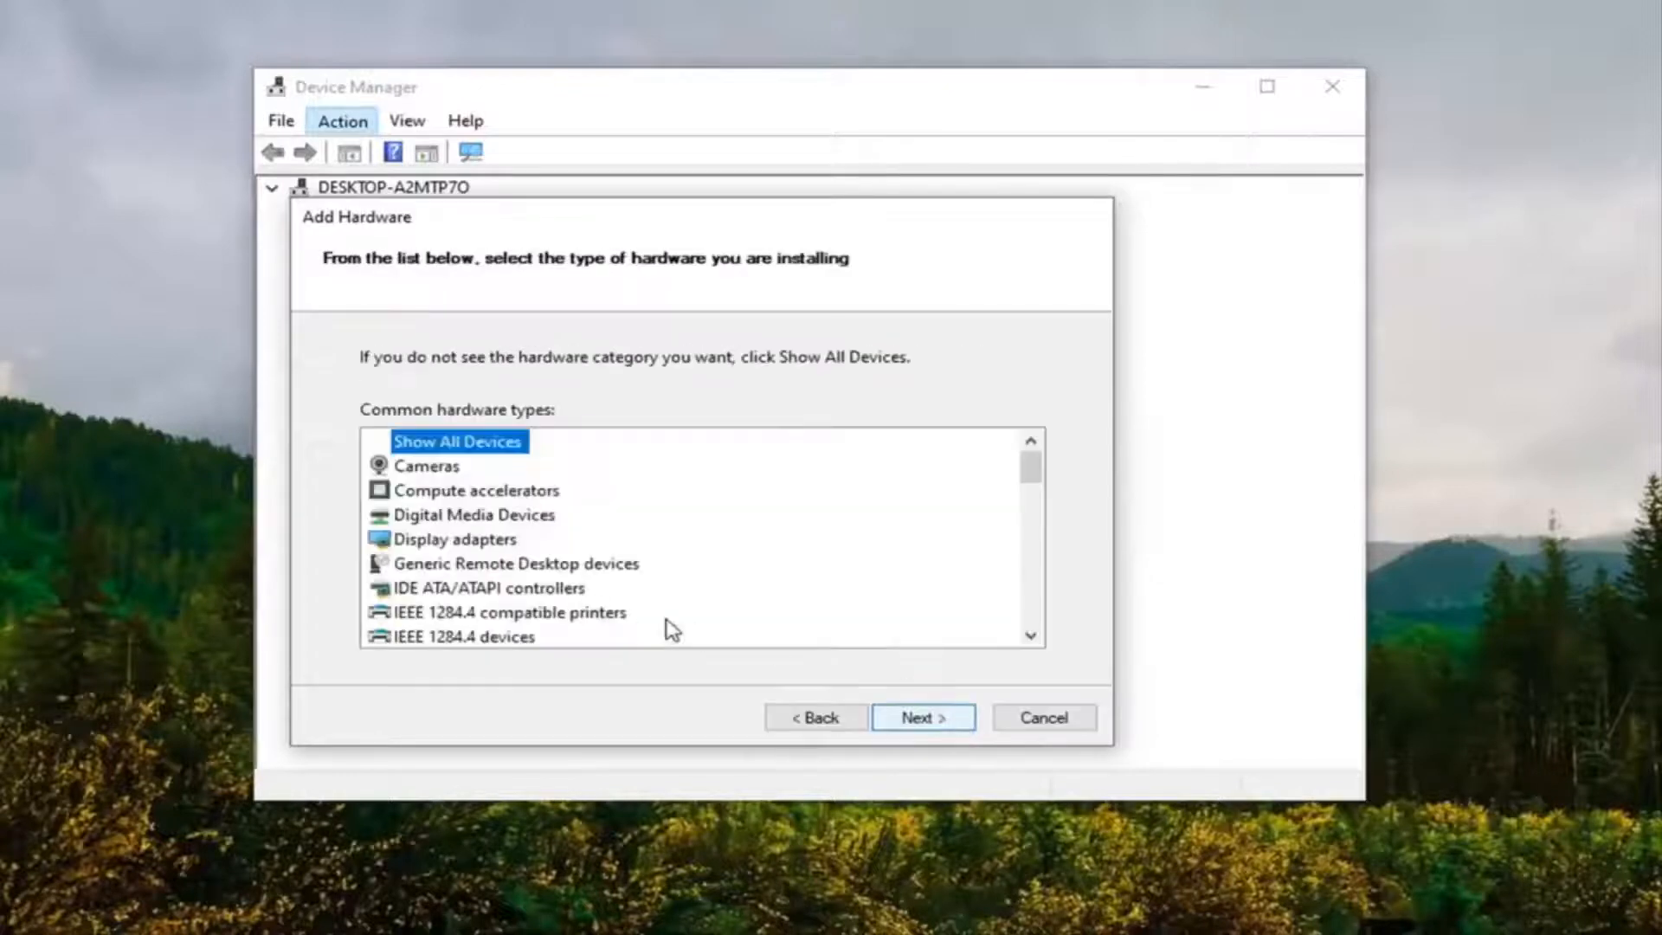
left_click(455, 539)
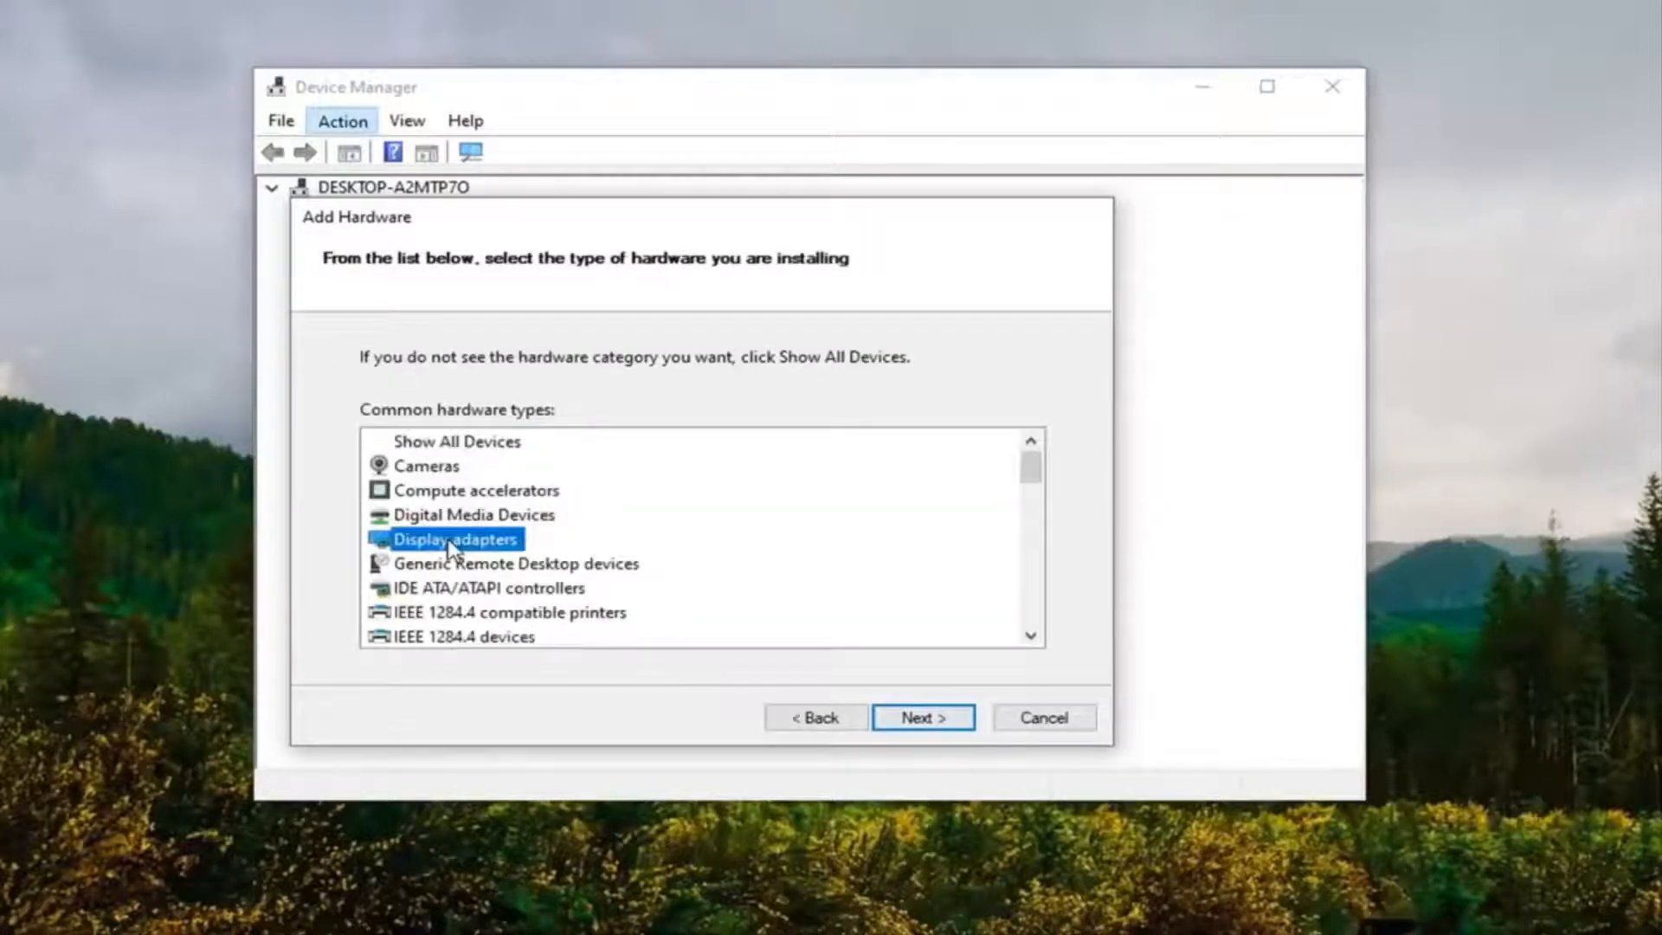
left_click(923, 718)
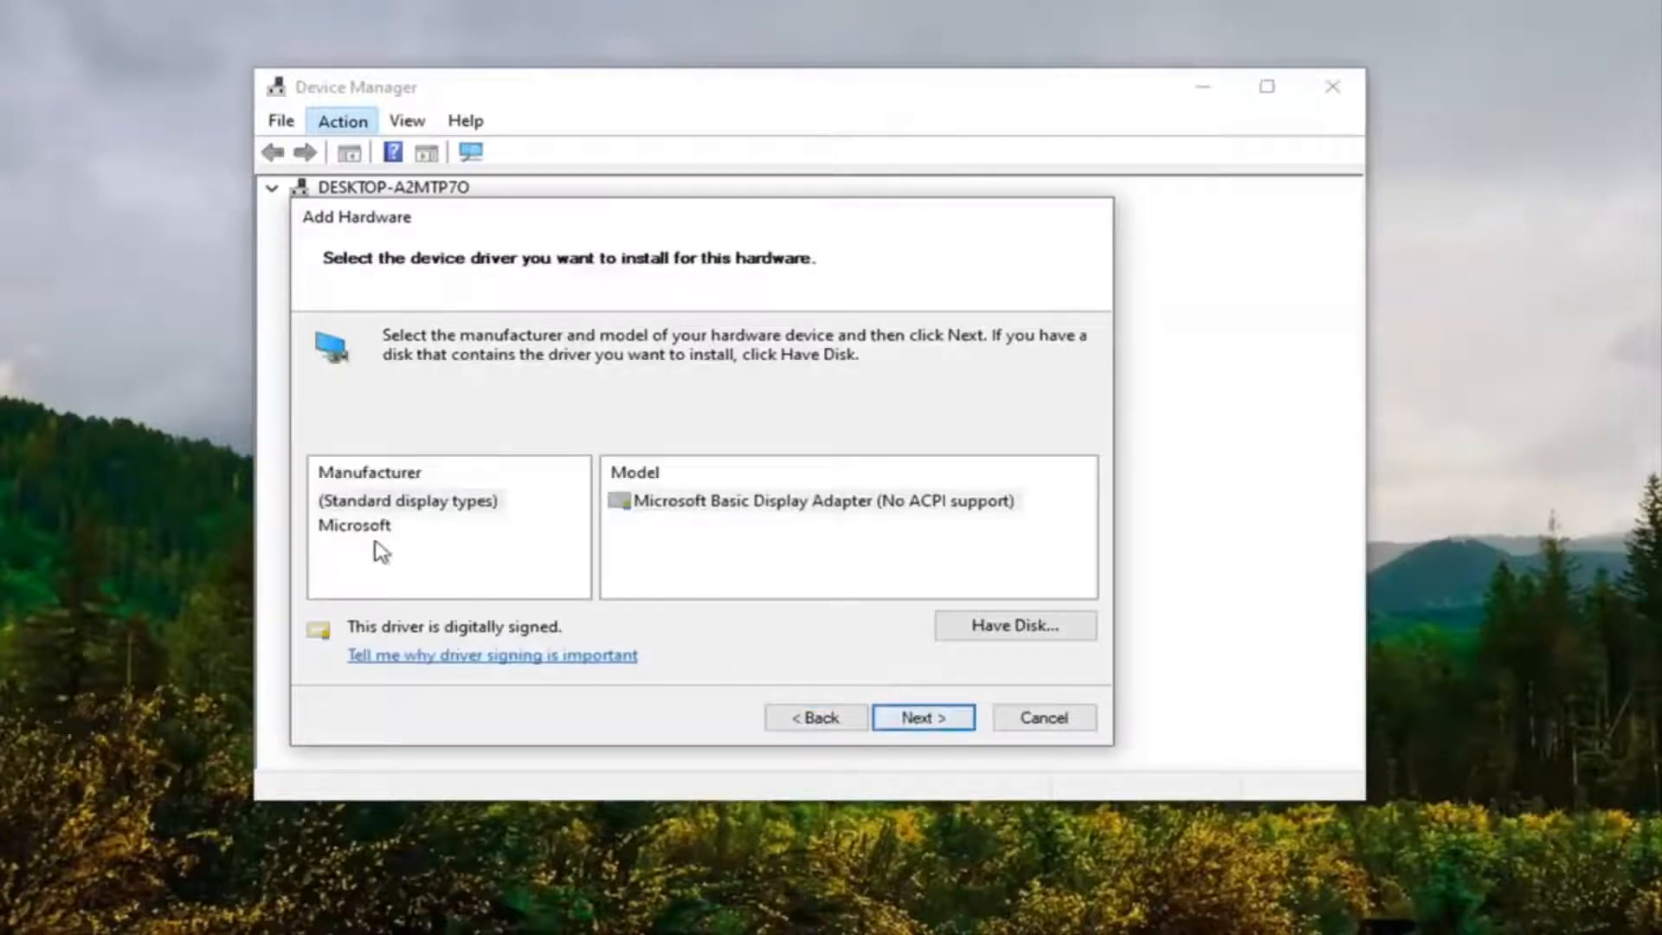
mouse_move(370, 568)
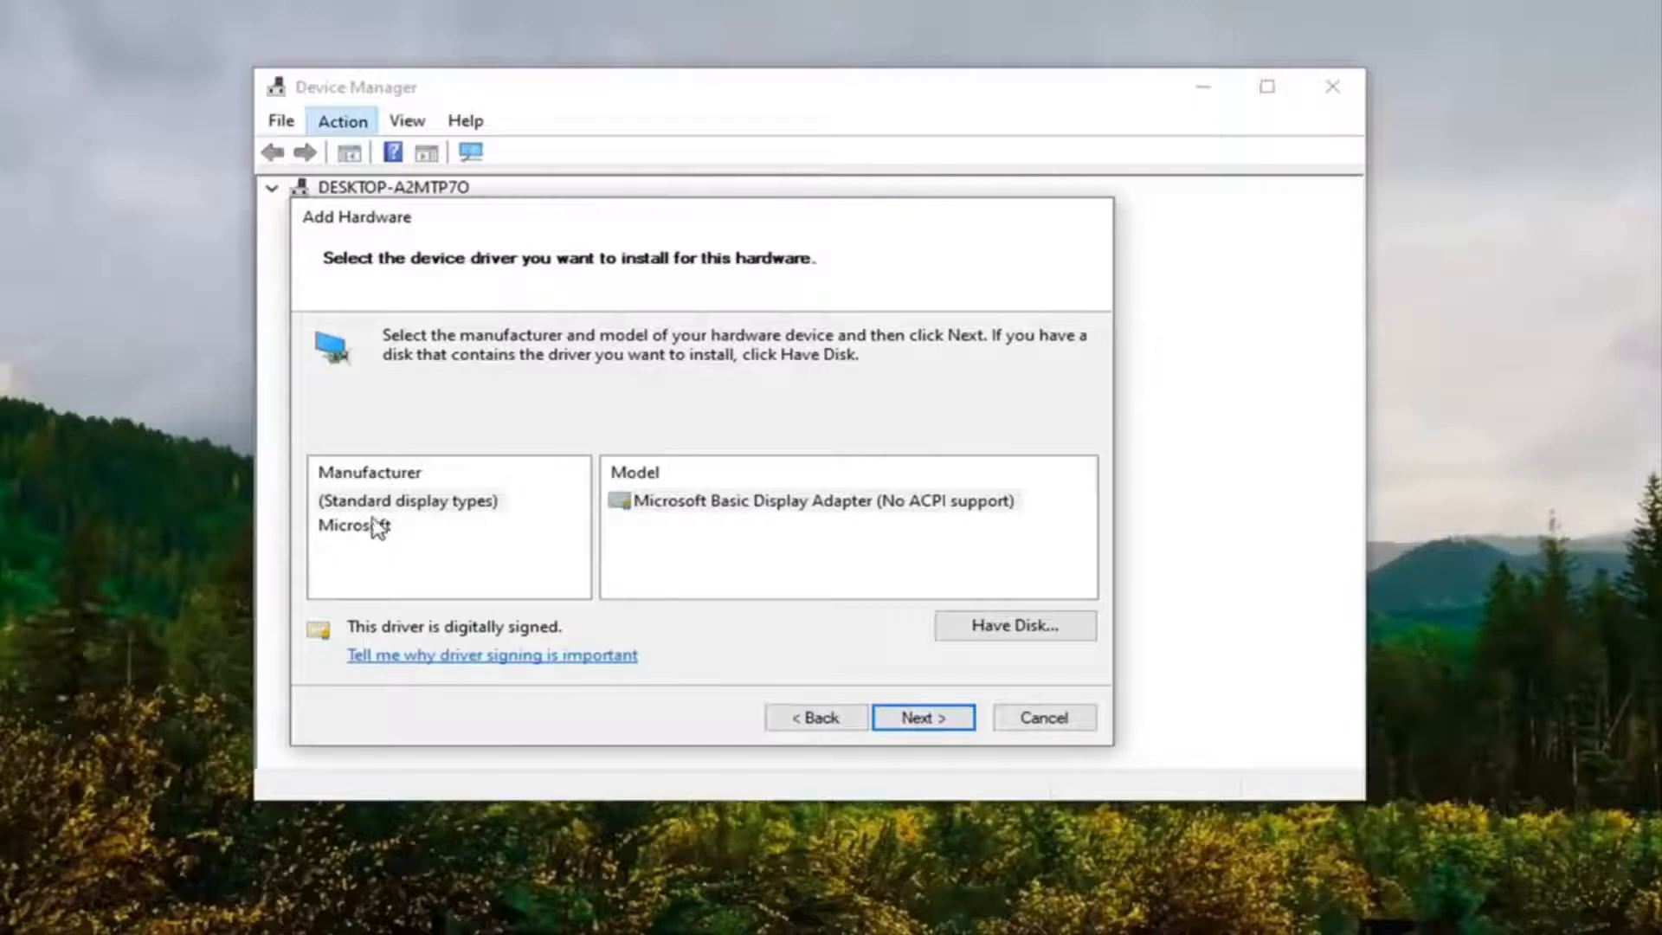
Select manufacturer Microsoft and model Microsoft Remote Display Adapter in the wizard.
left_click(355, 525)
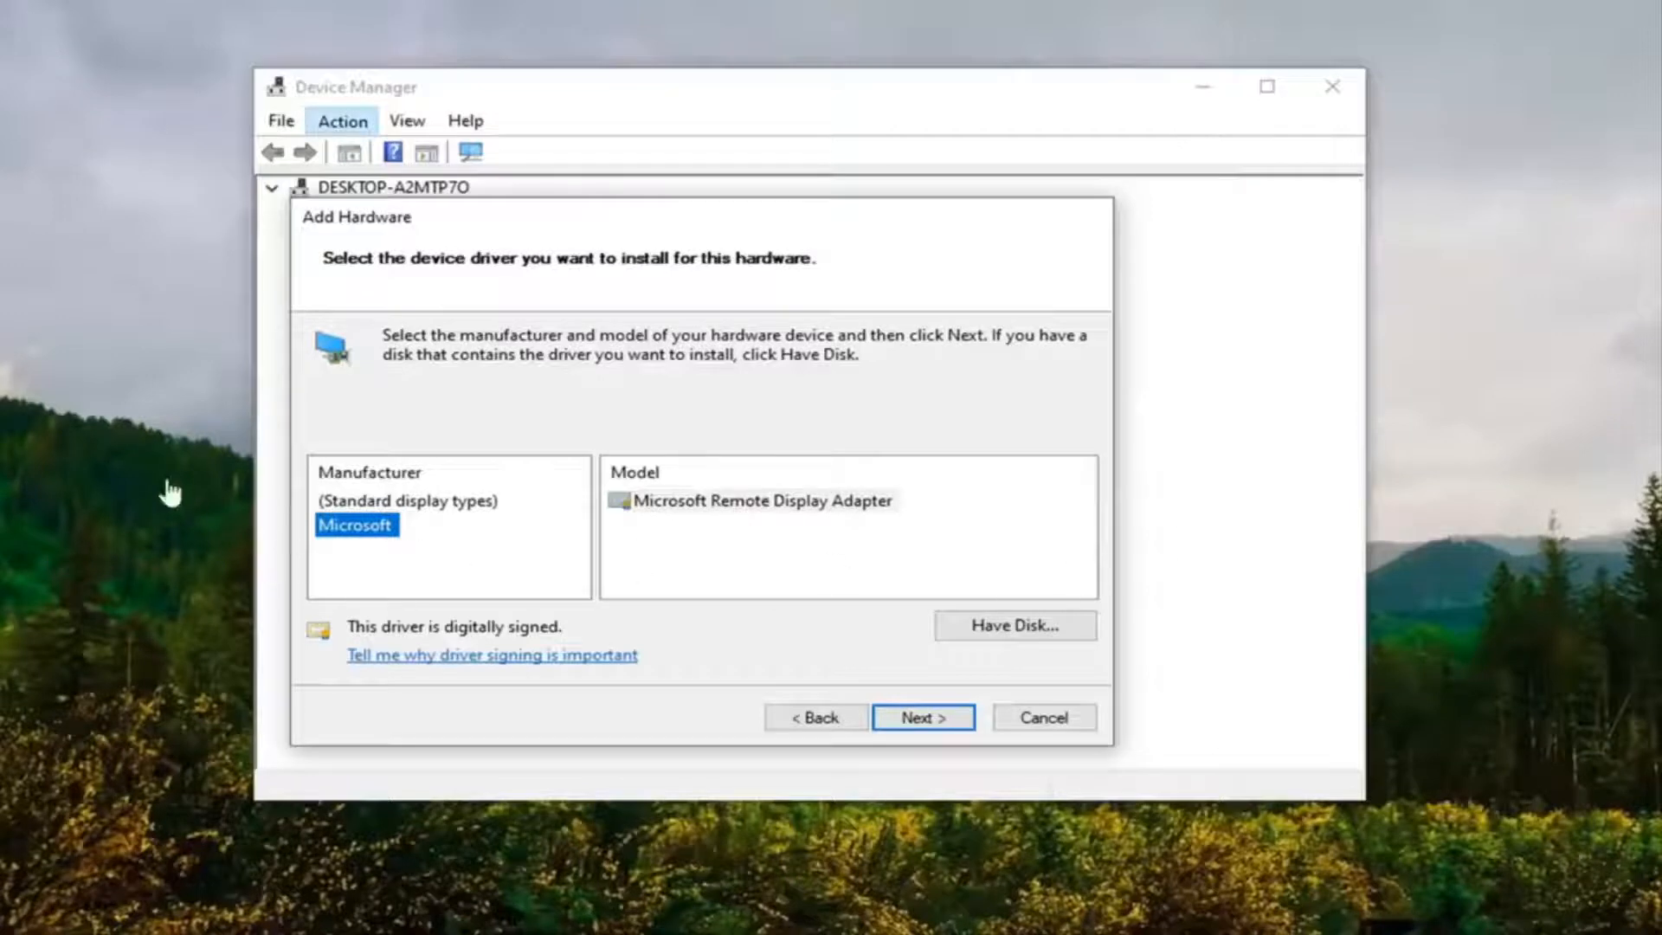
mouse_move(369, 528)
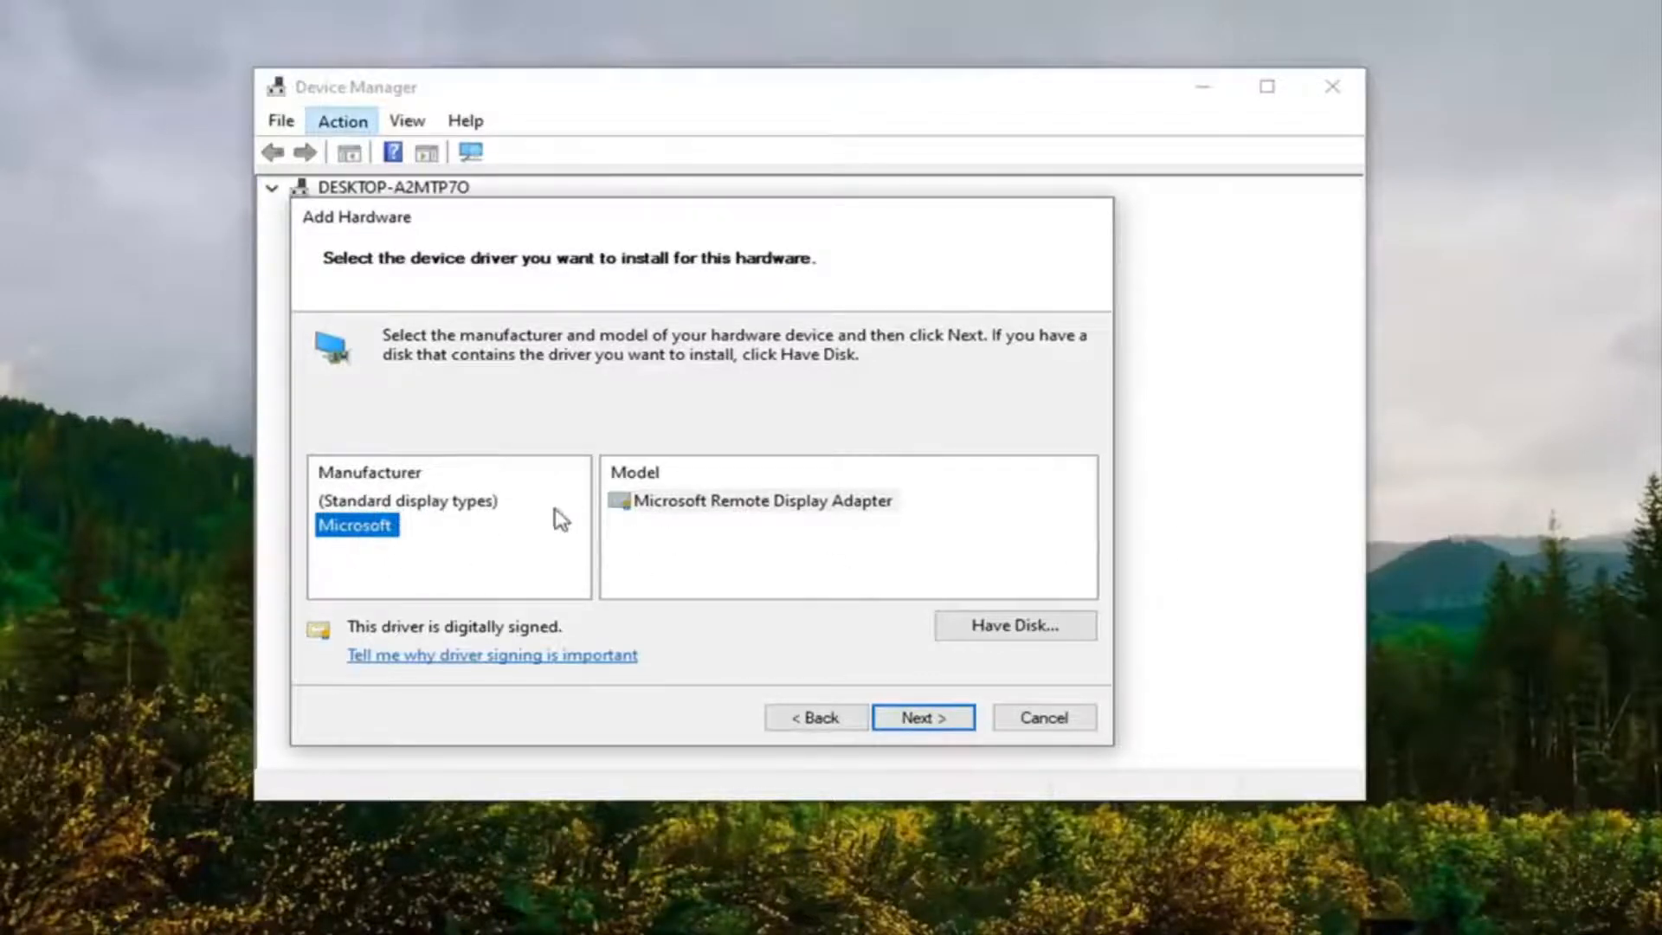
left_click(764, 501)
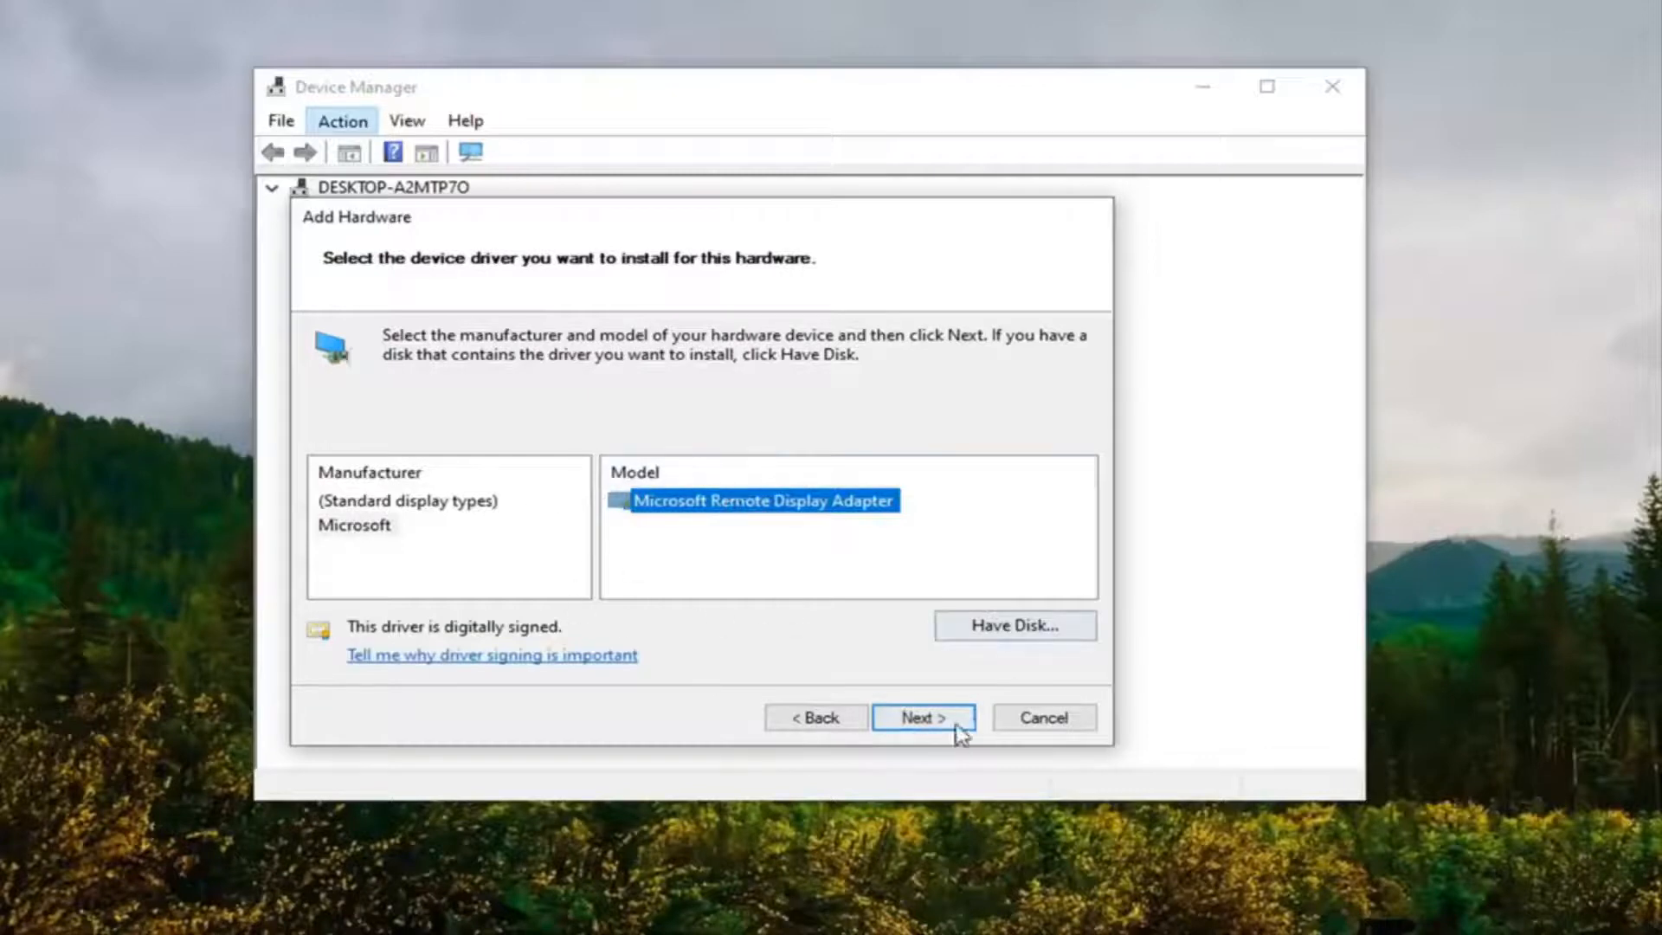
Install Microsoft Remote Display Adapter and close the Add Hardware Wizard.
left_click(922, 716)
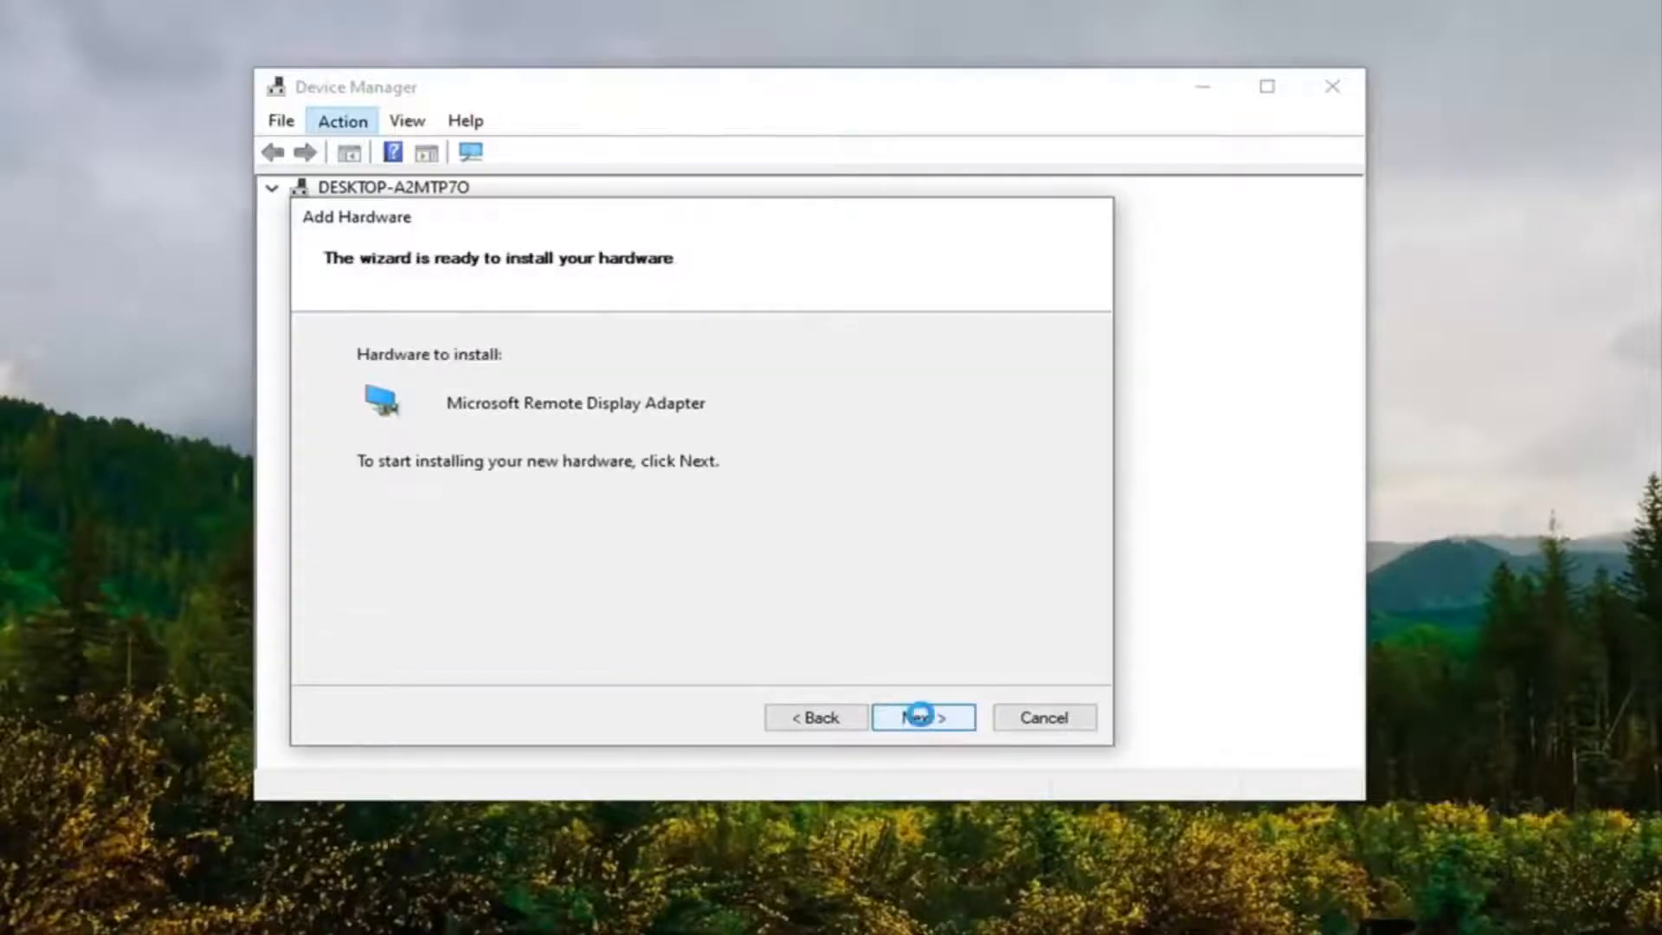
left_click(923, 717)
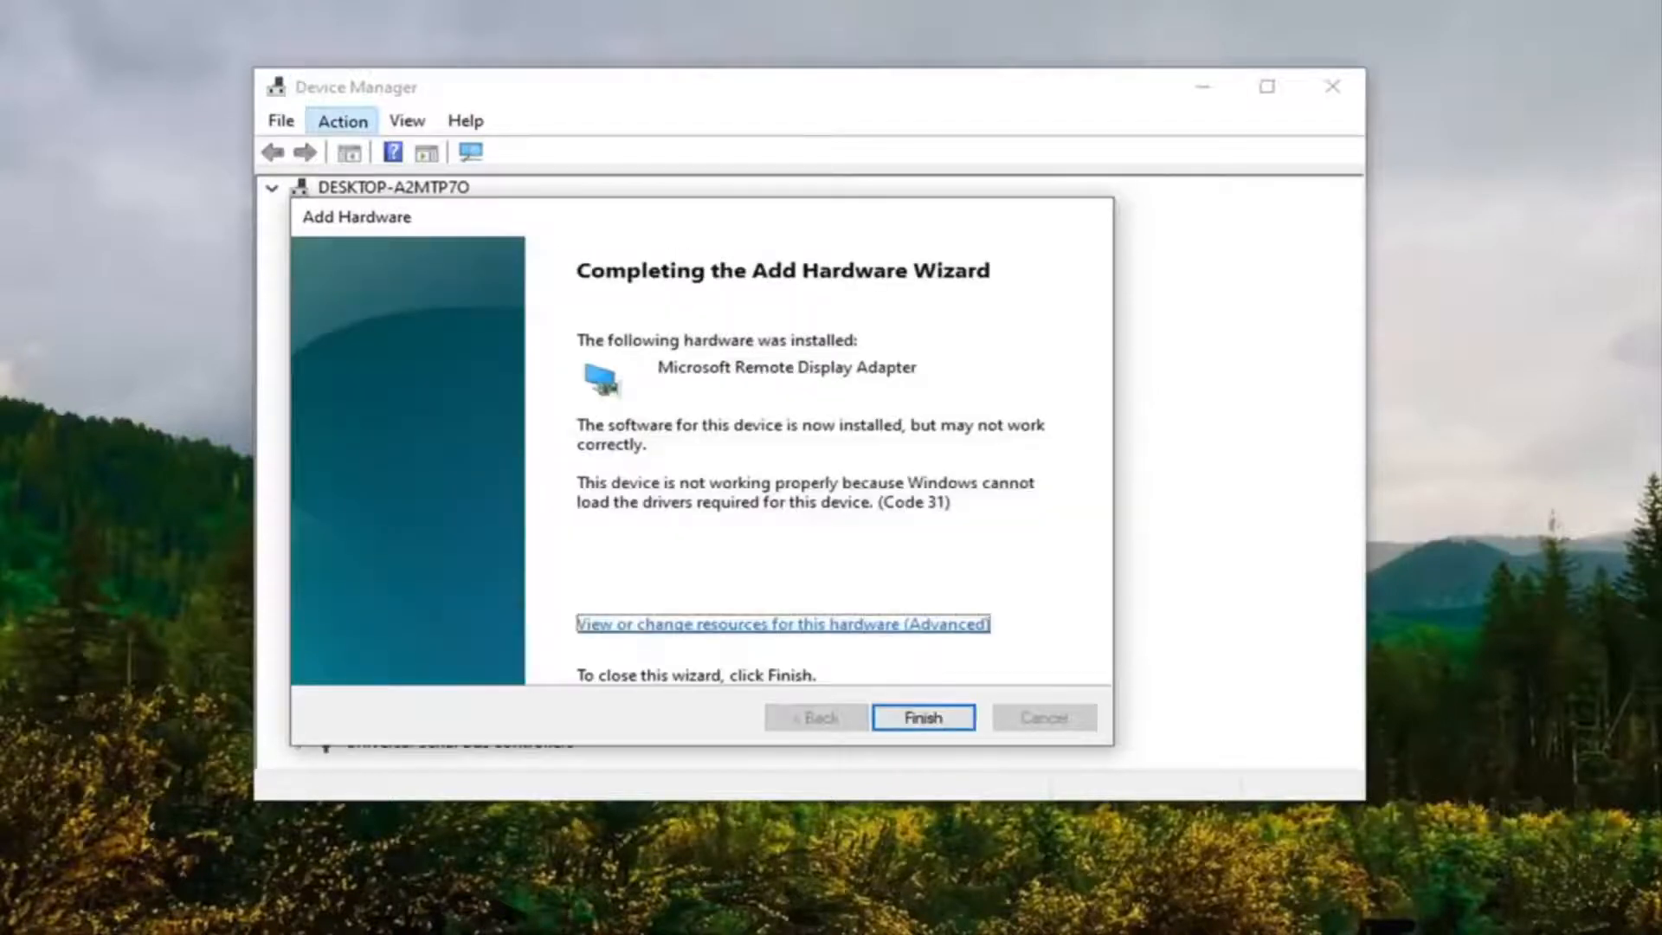
left_click(922, 717)
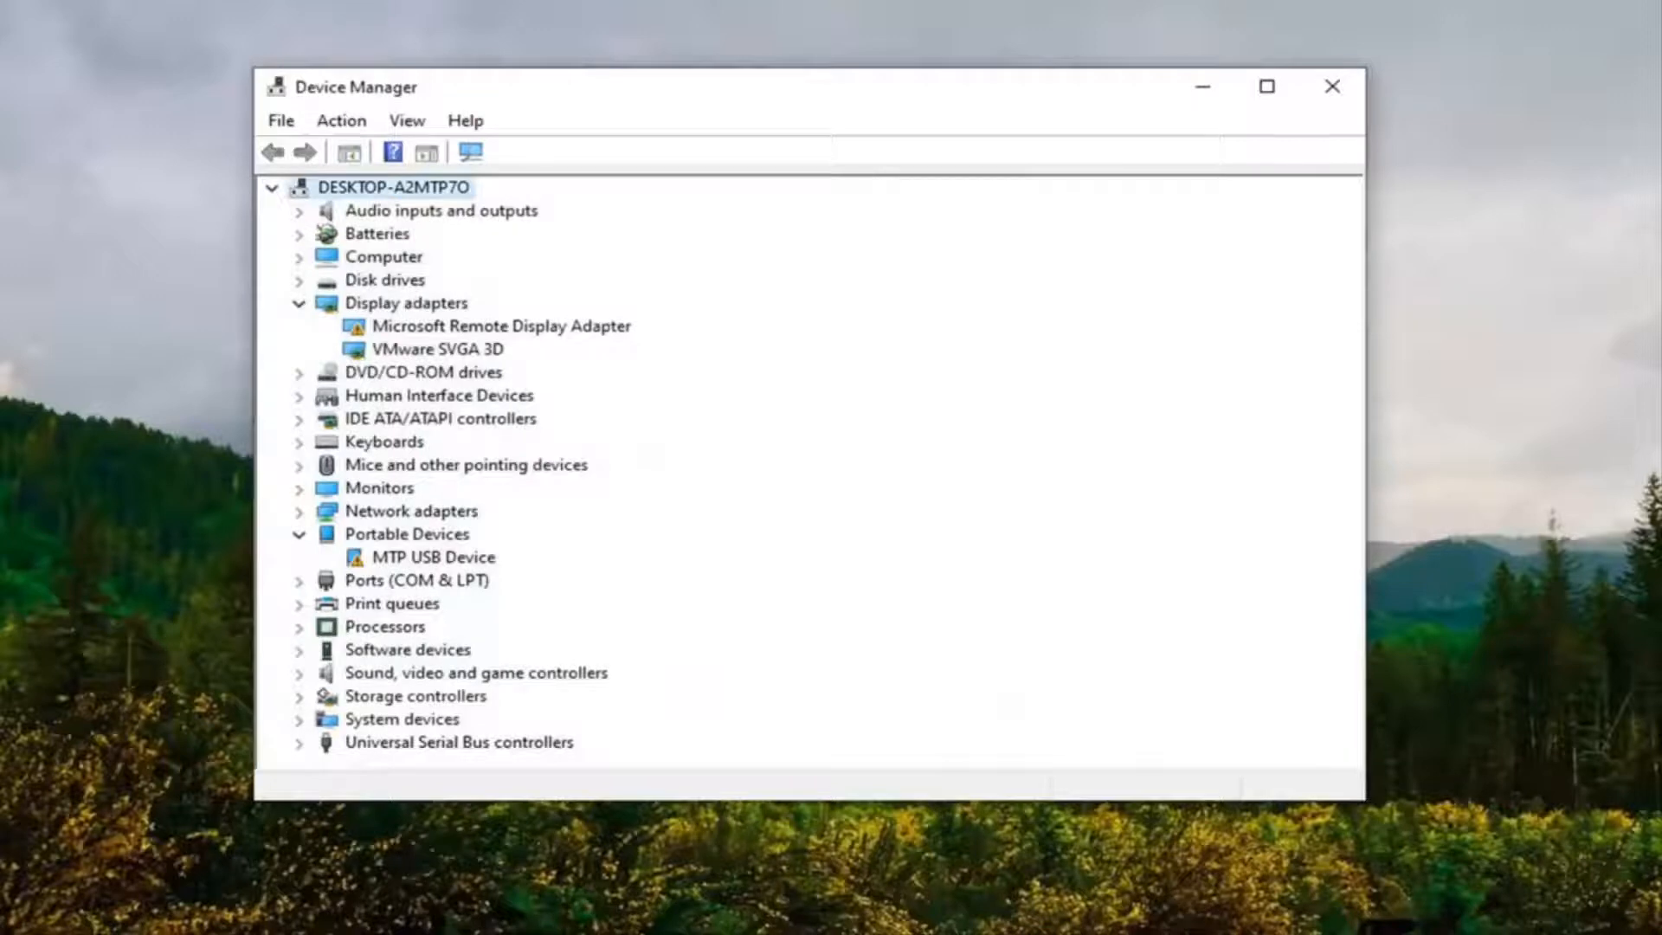
mouse_move(388, 357)
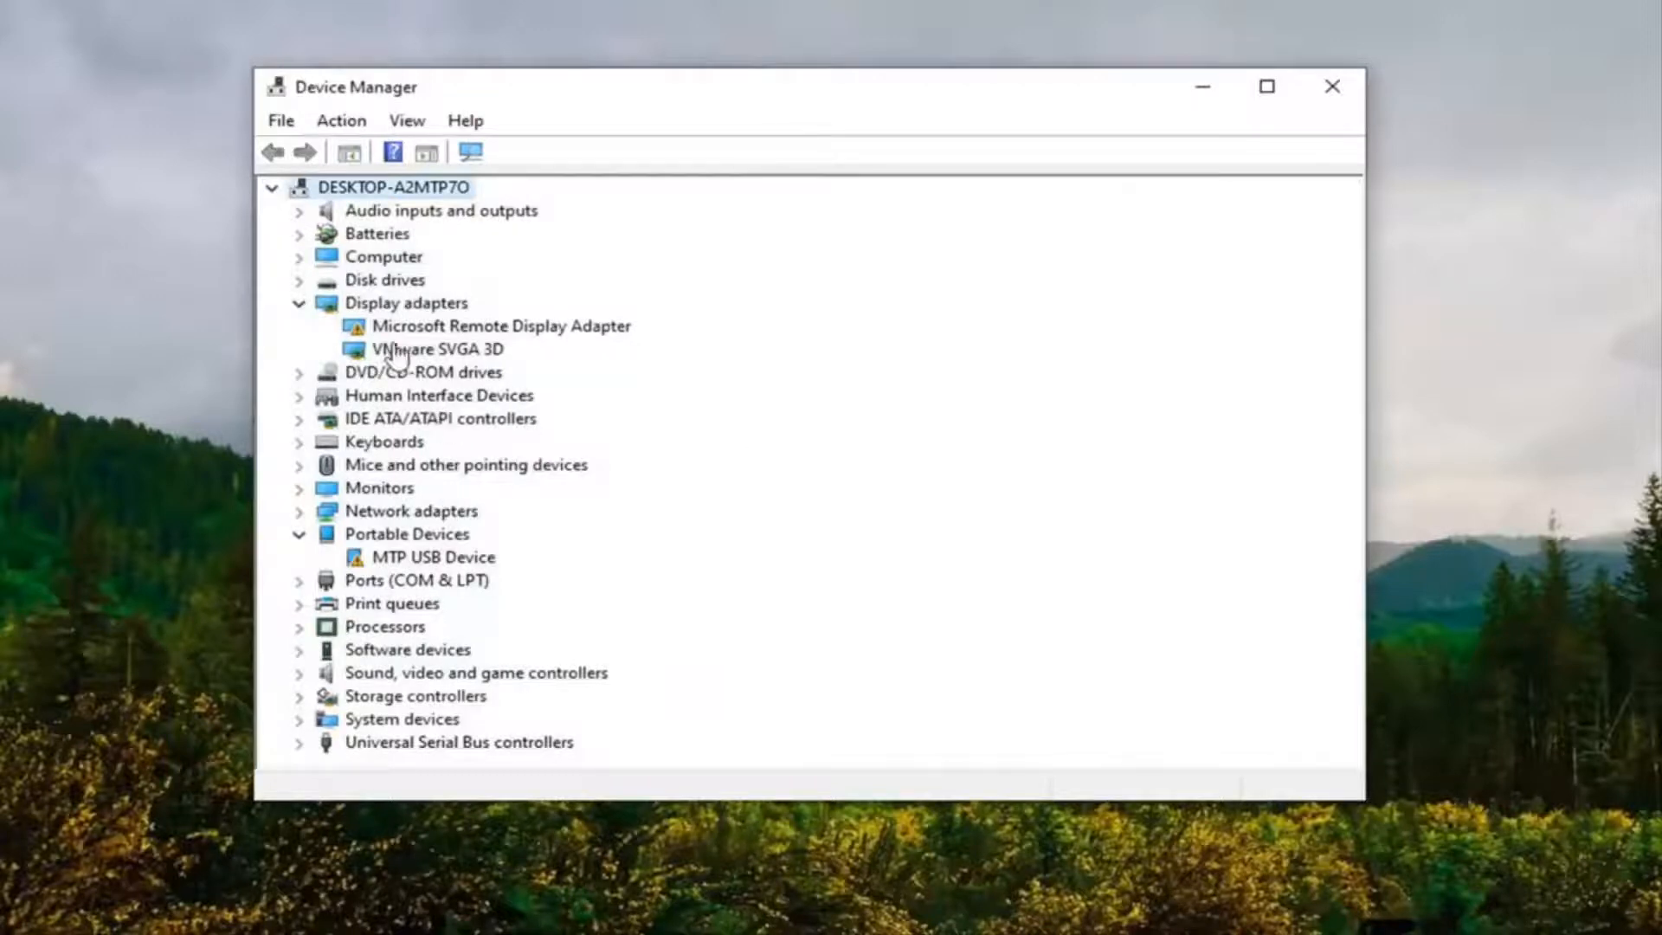
Open the context menu for Microsoft Remote Display Adapter under Display adapters.
left_click(504, 326)
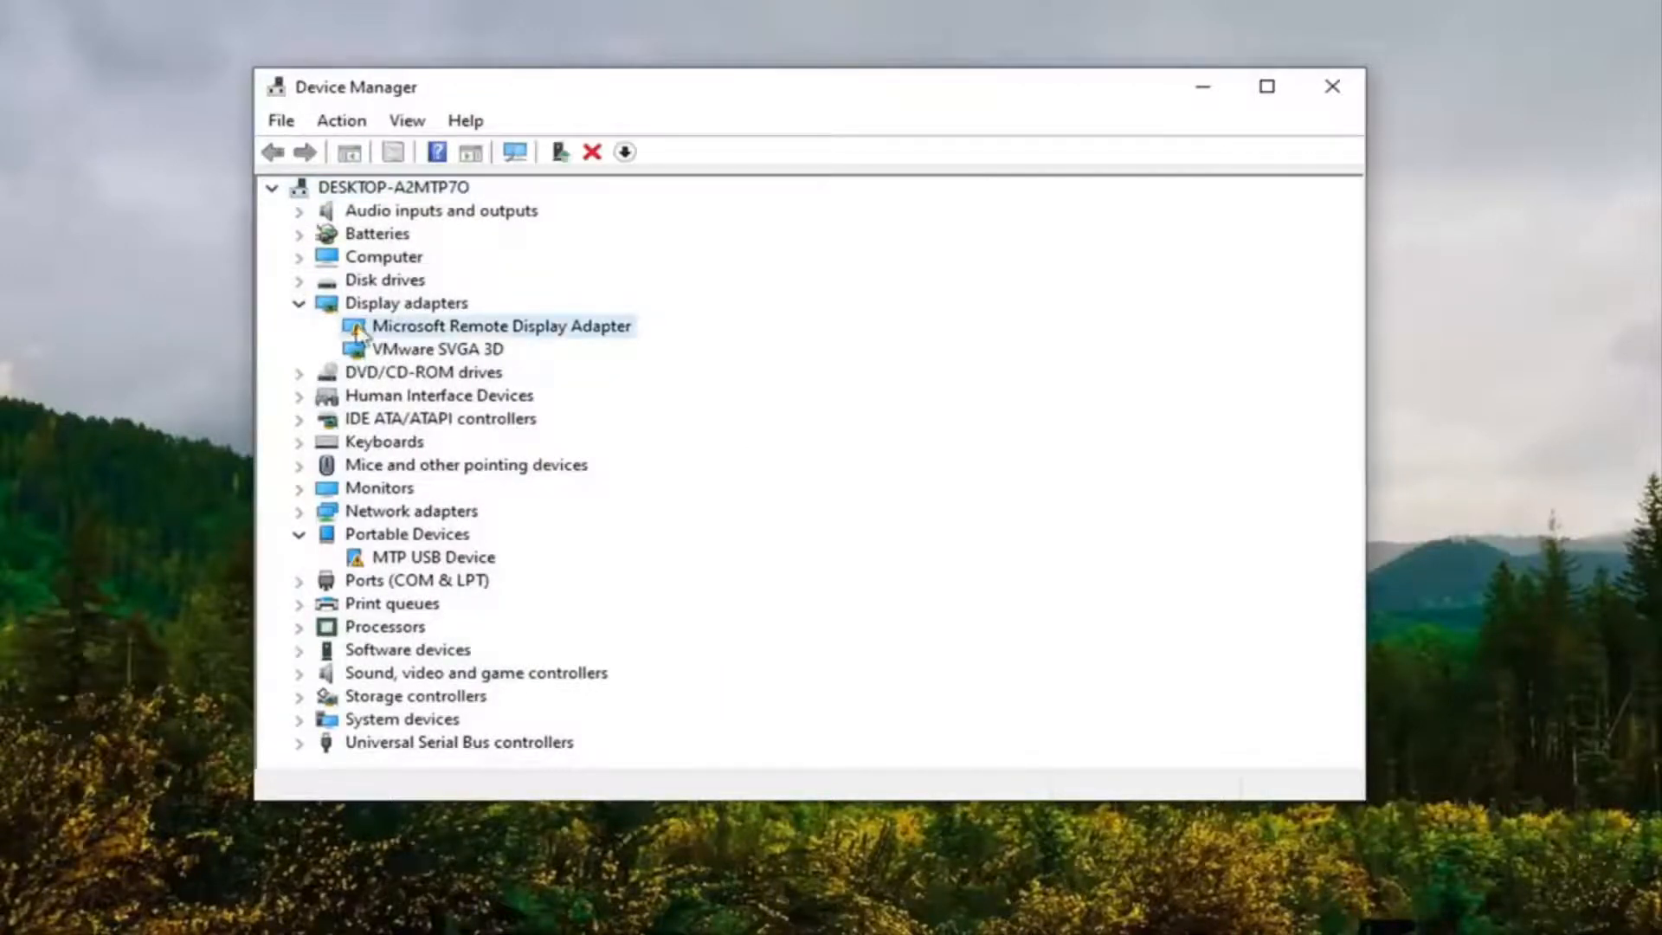
mouse_move(482, 331)
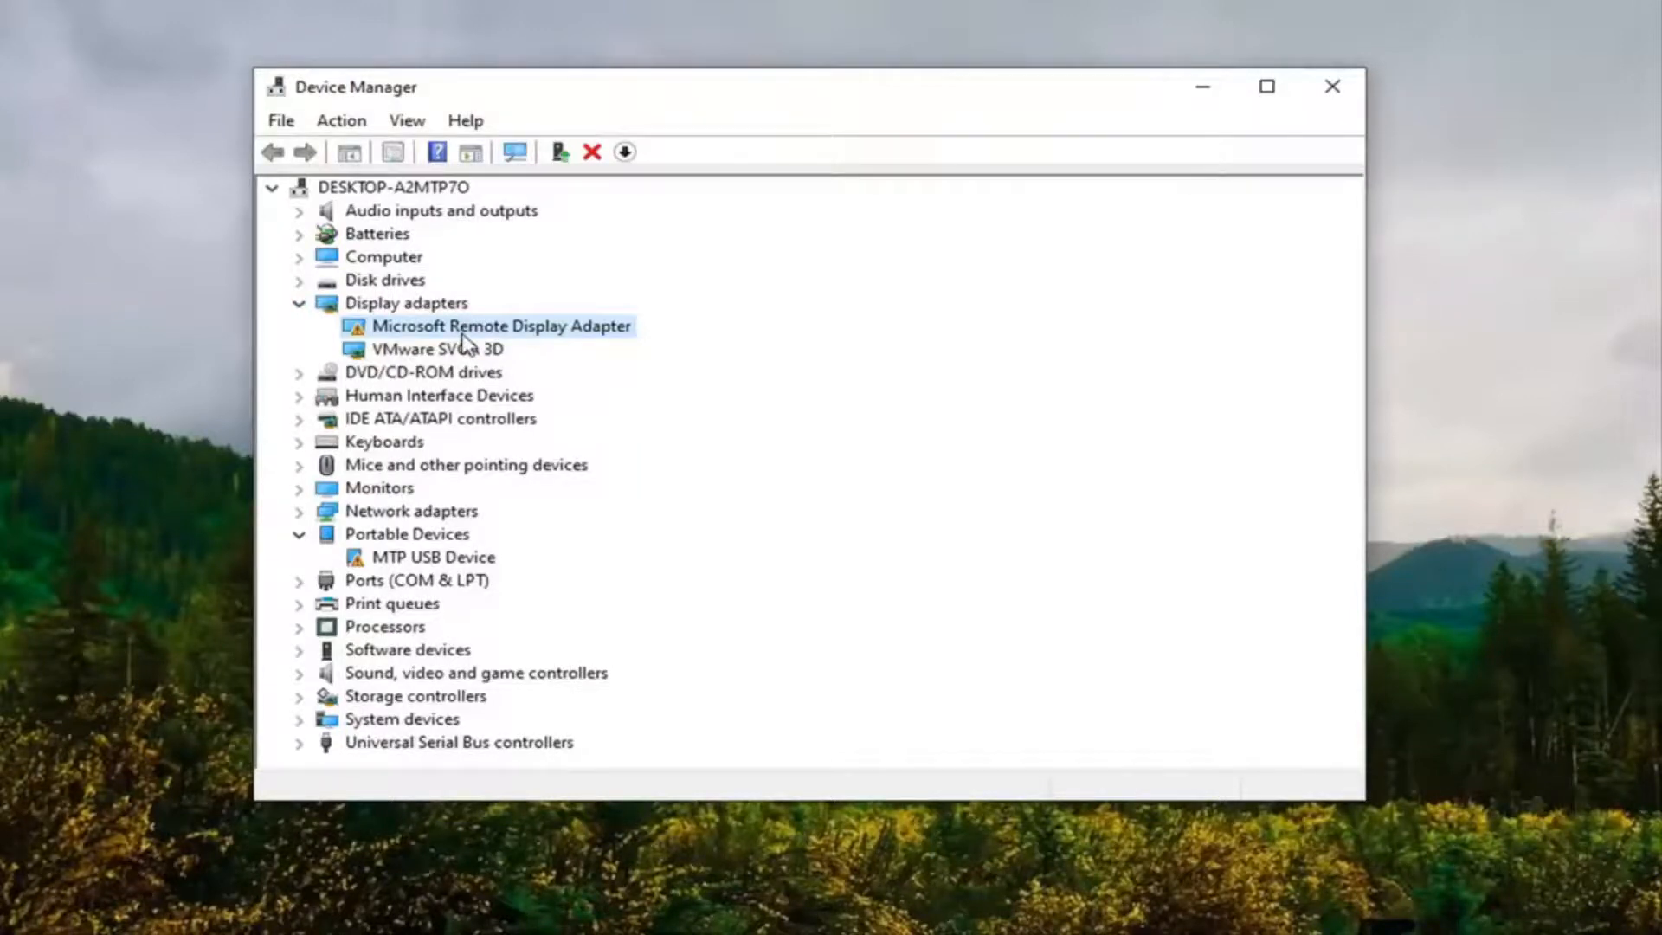
mouse_move(472, 335)
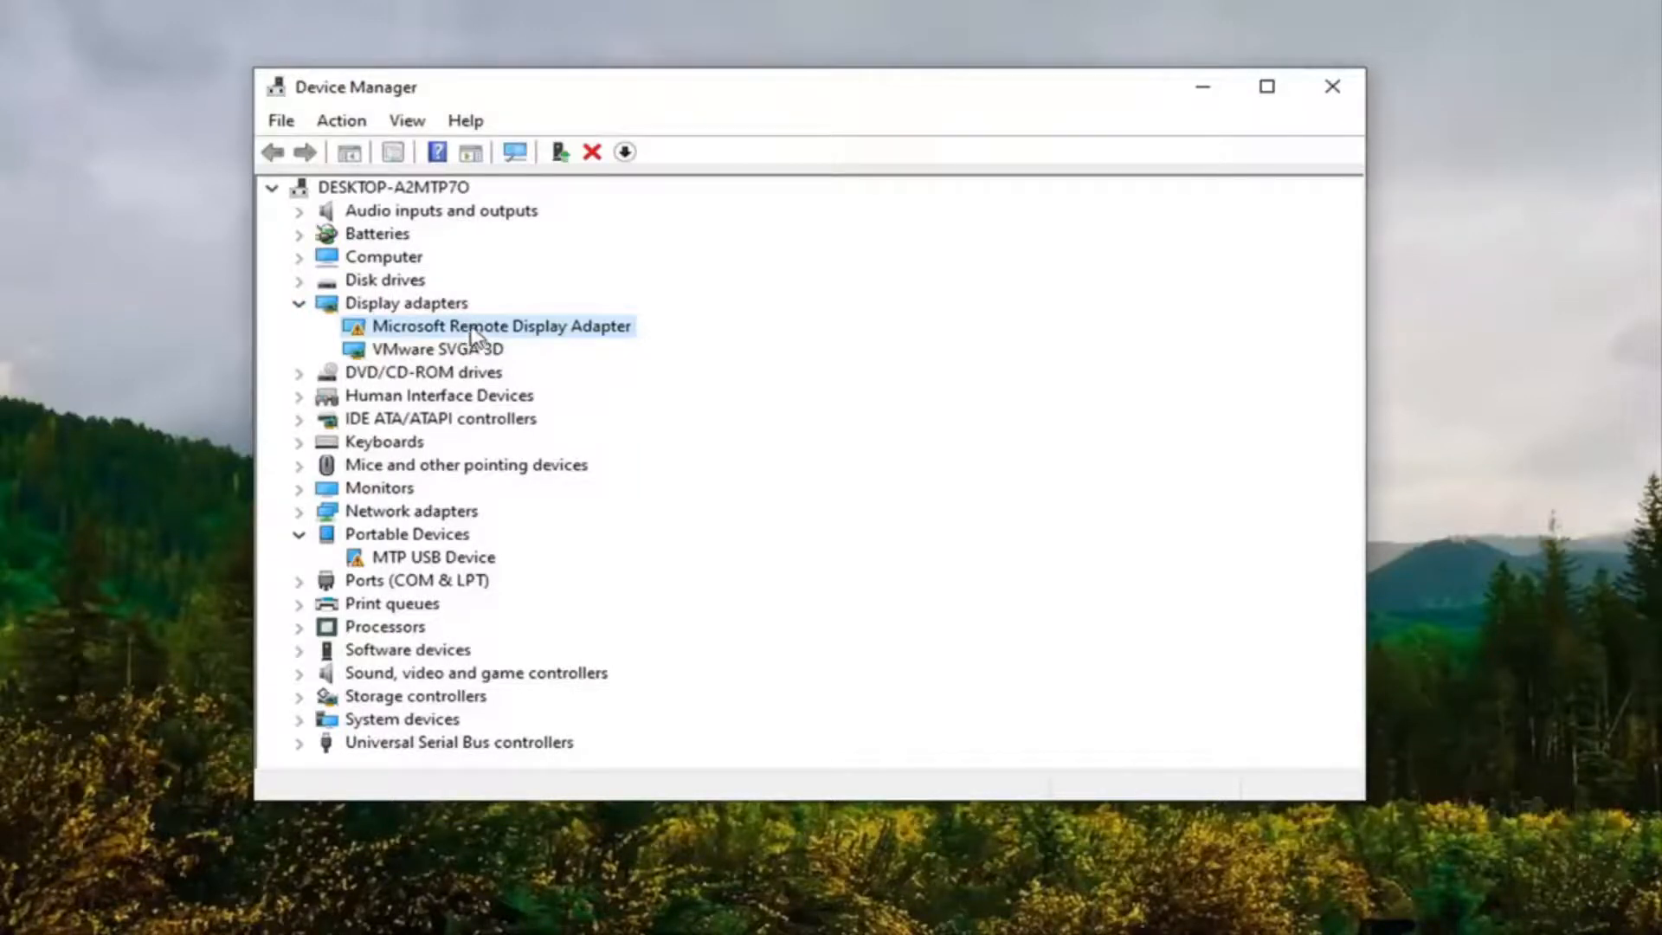
right_click(480, 326)
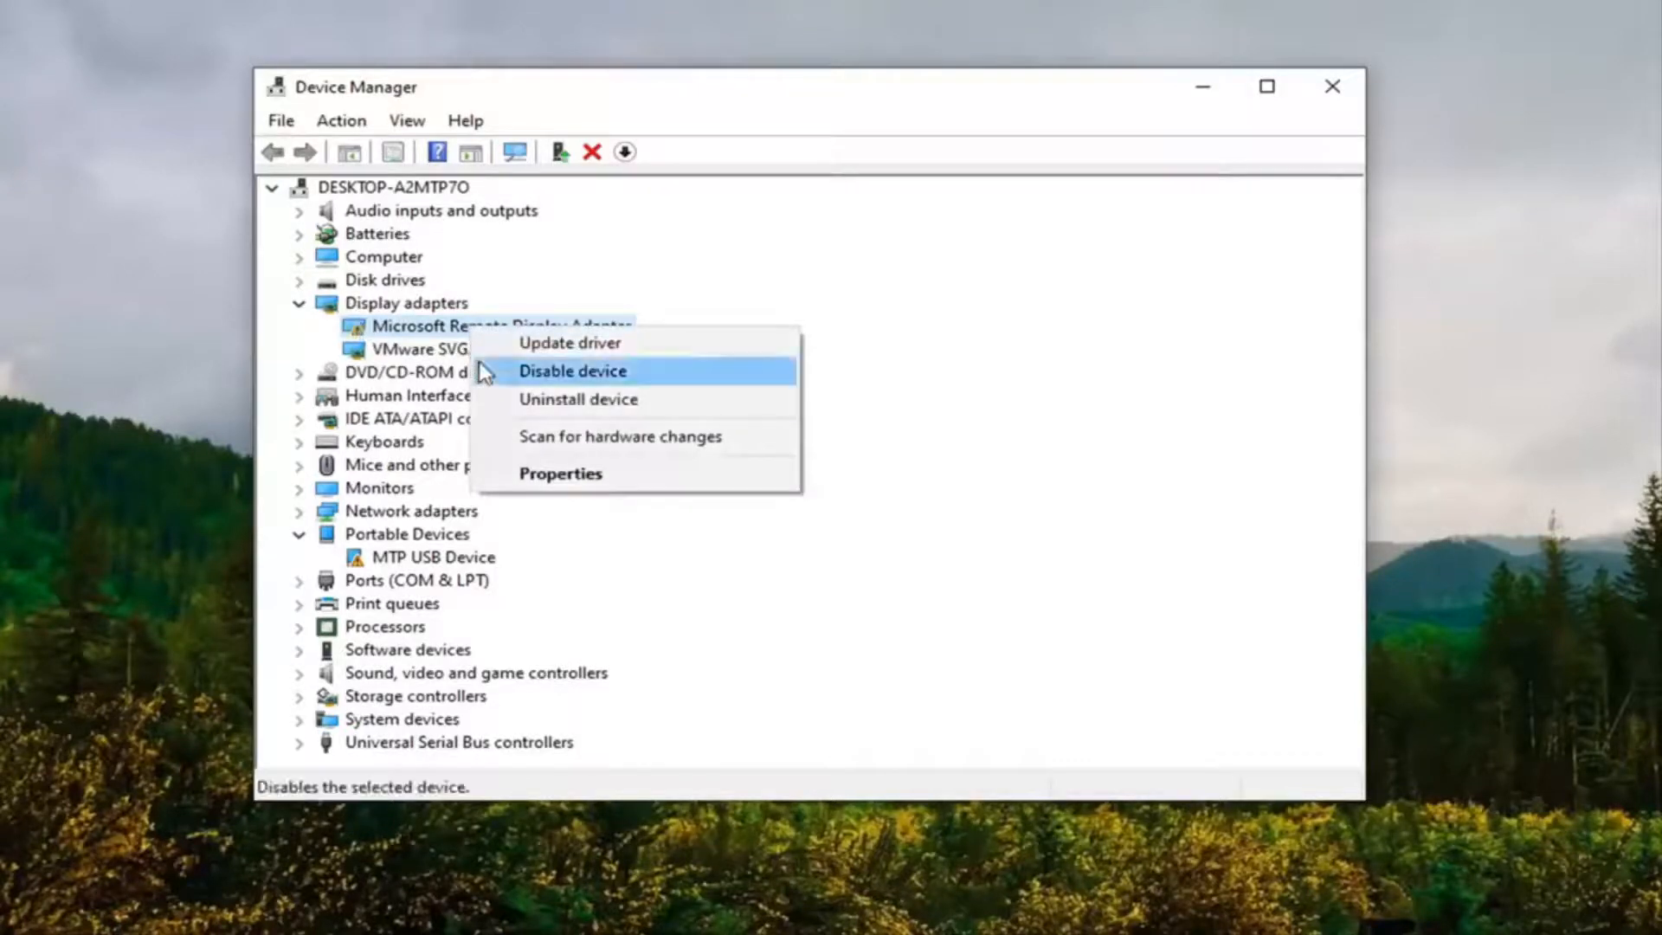
Update the driver by picking Microsoft Remote Display Adapter from the computer's list.
left_click(569, 342)
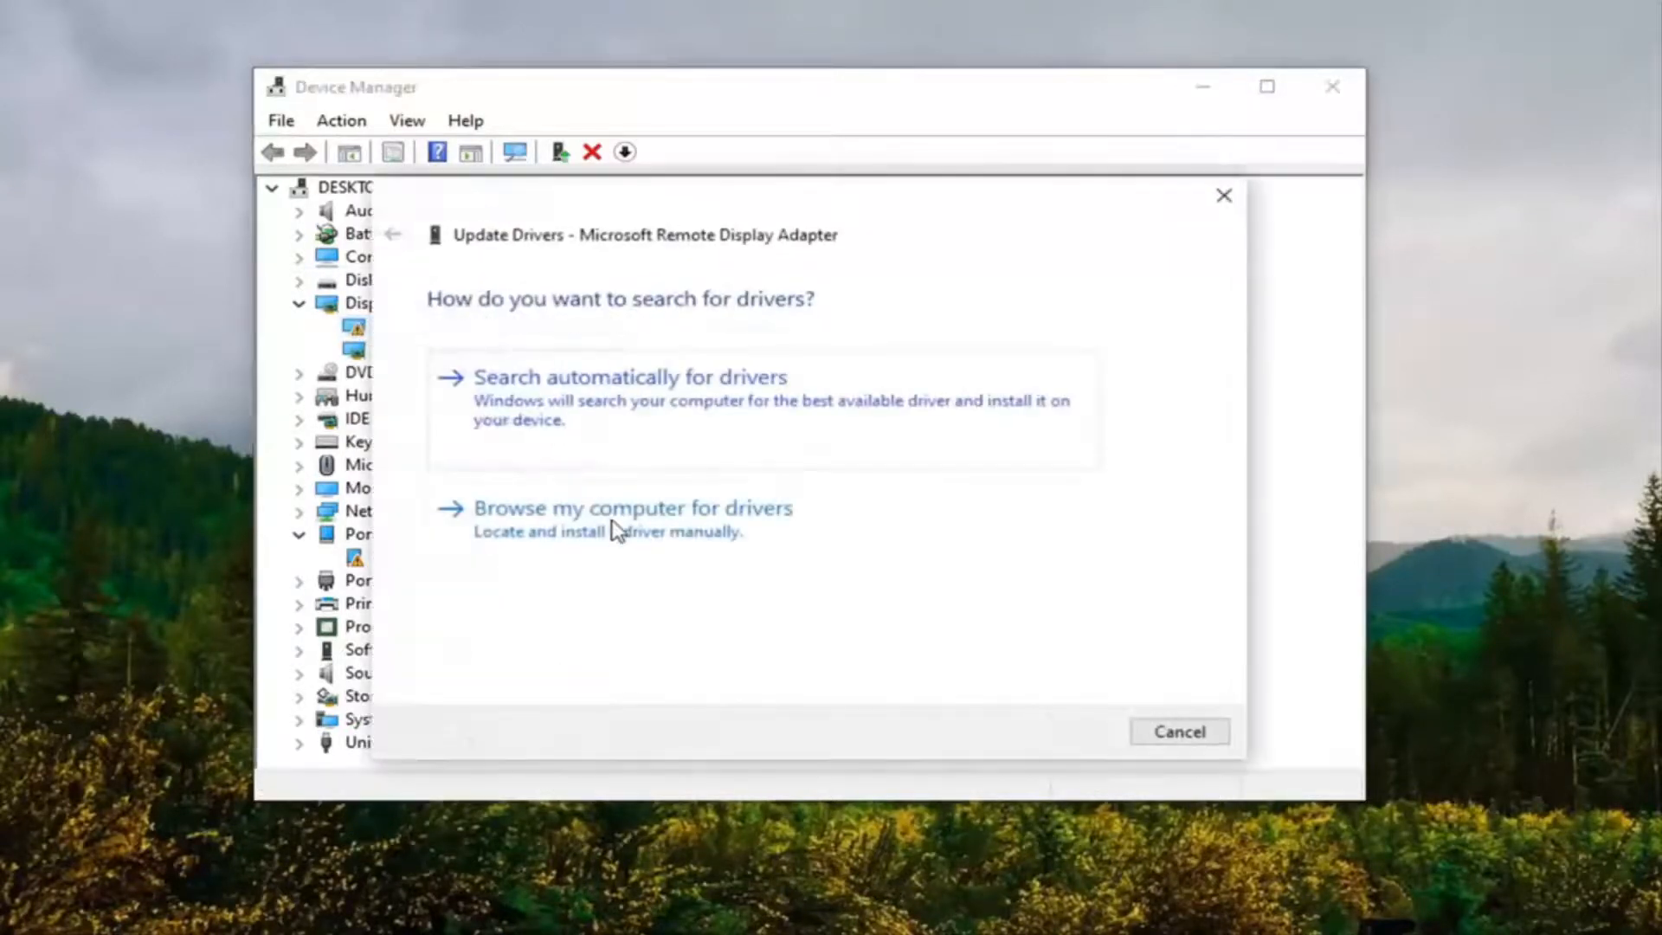
left_click(632, 507)
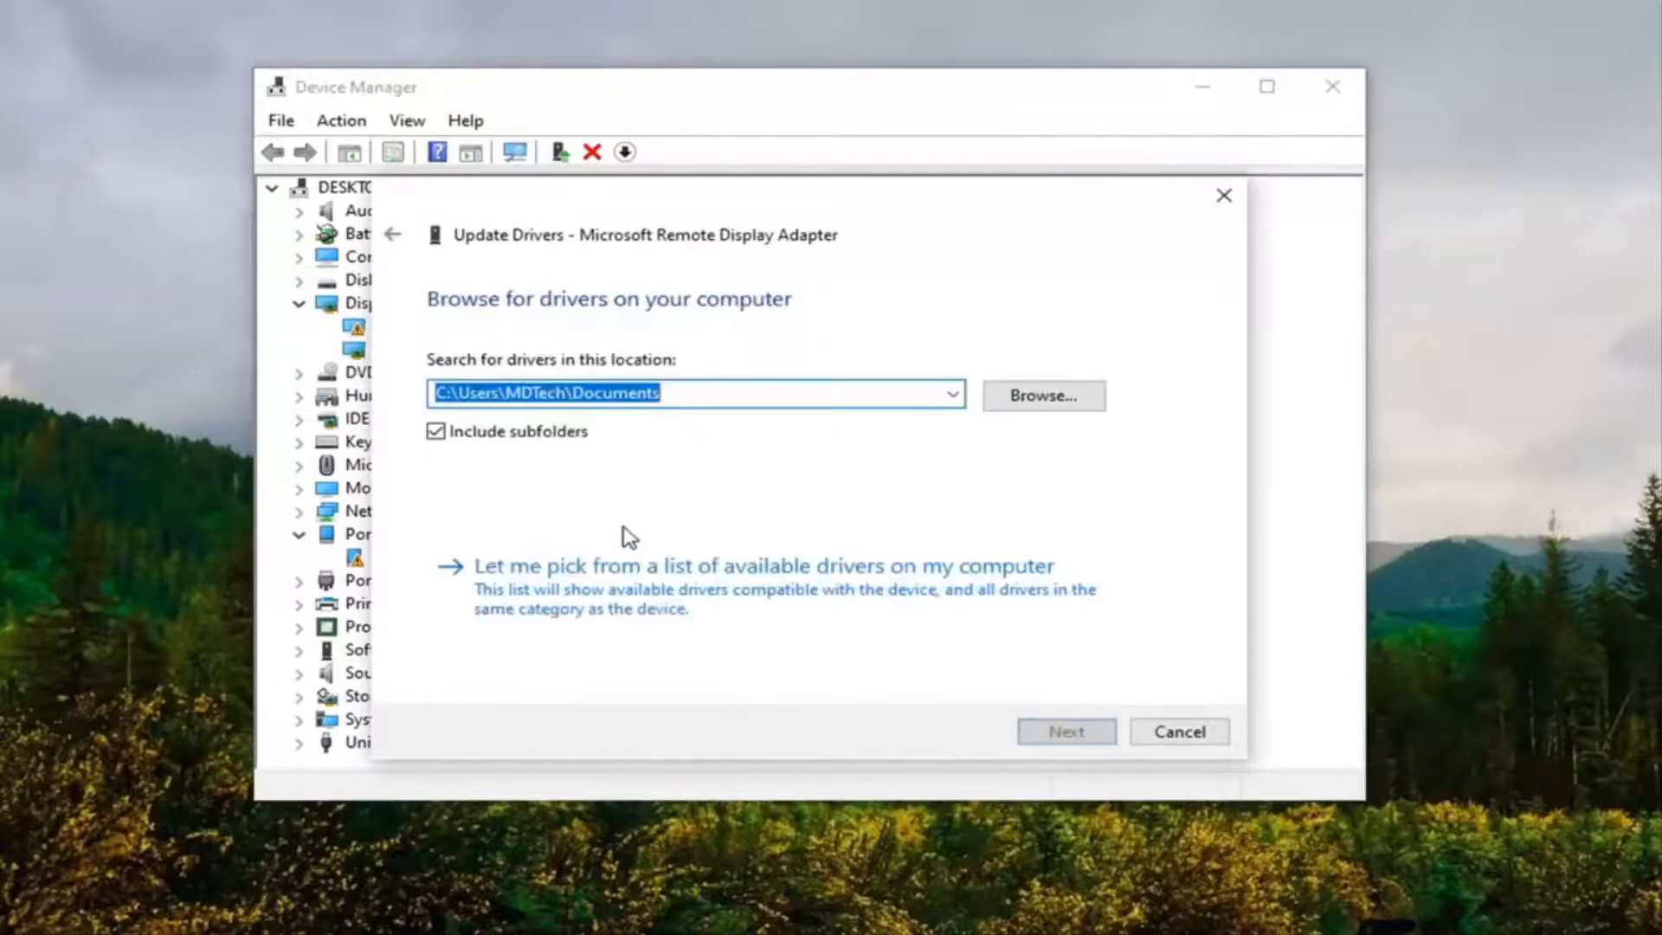
left_click(767, 566)
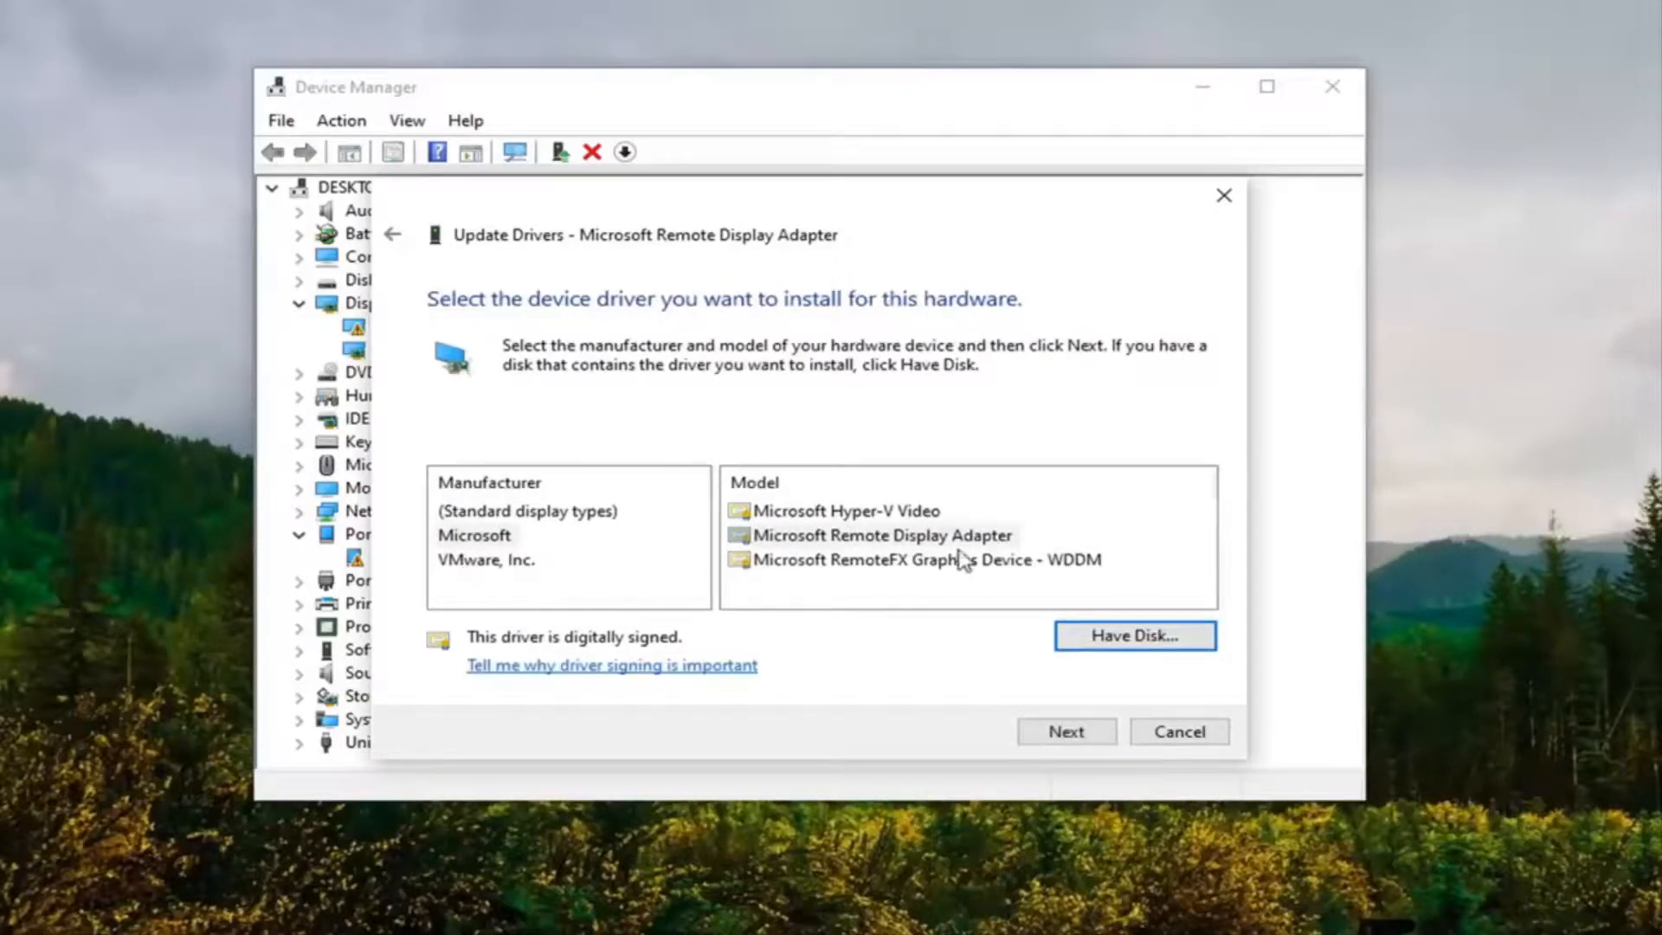
mouse_move(869, 591)
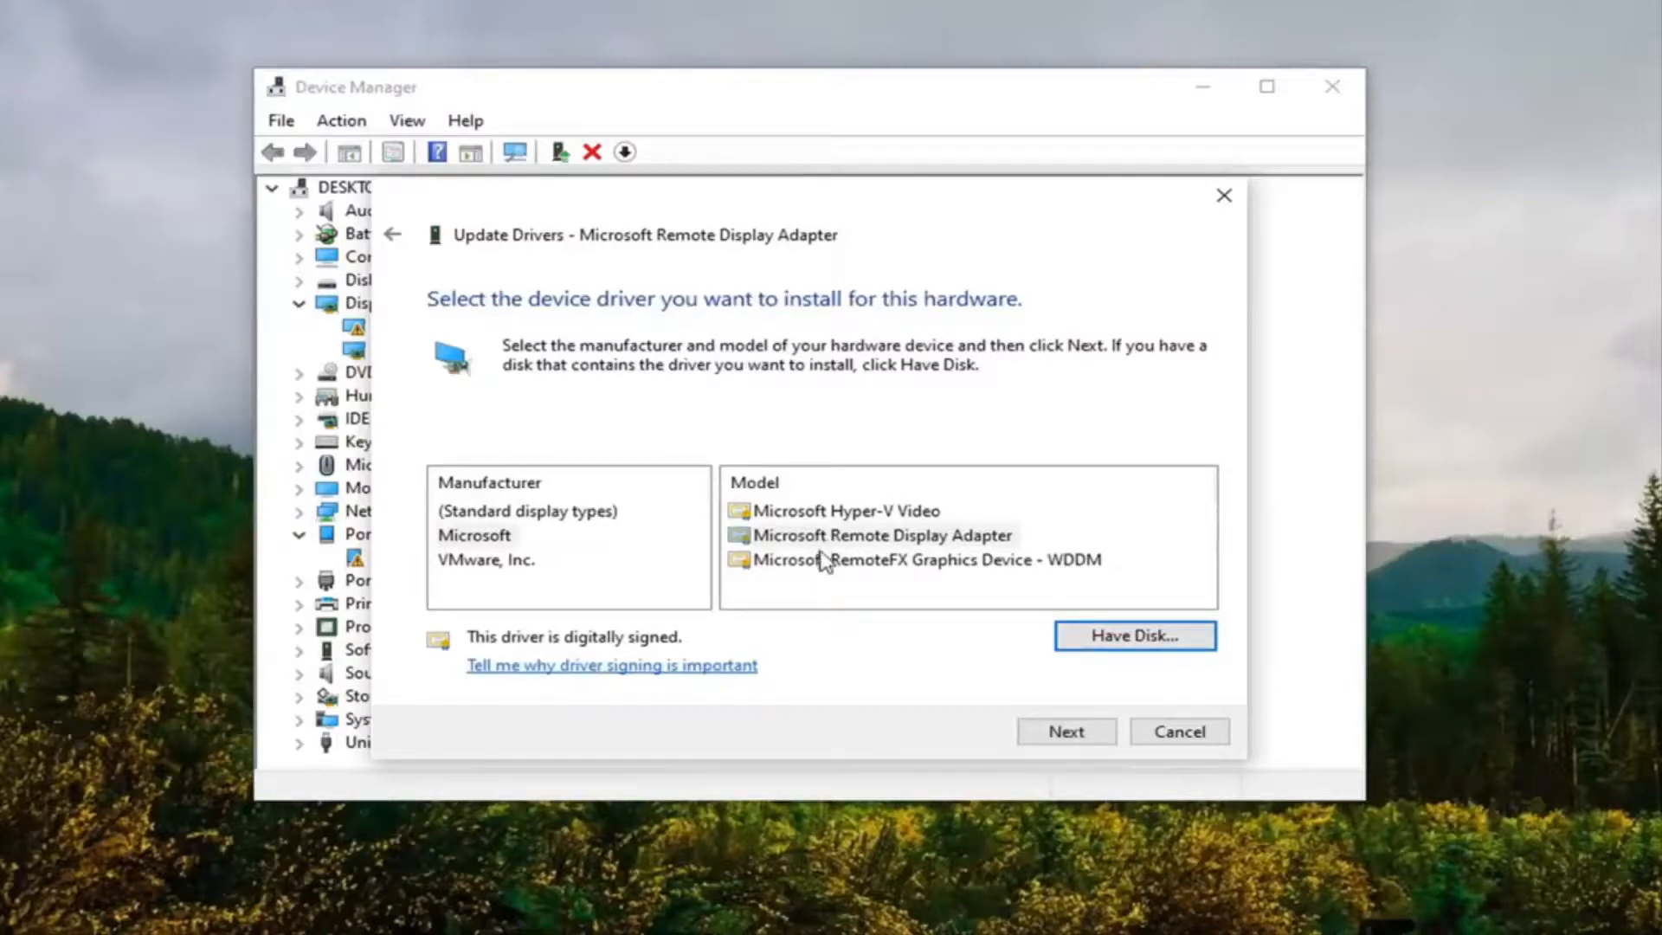
left_click(883, 535)
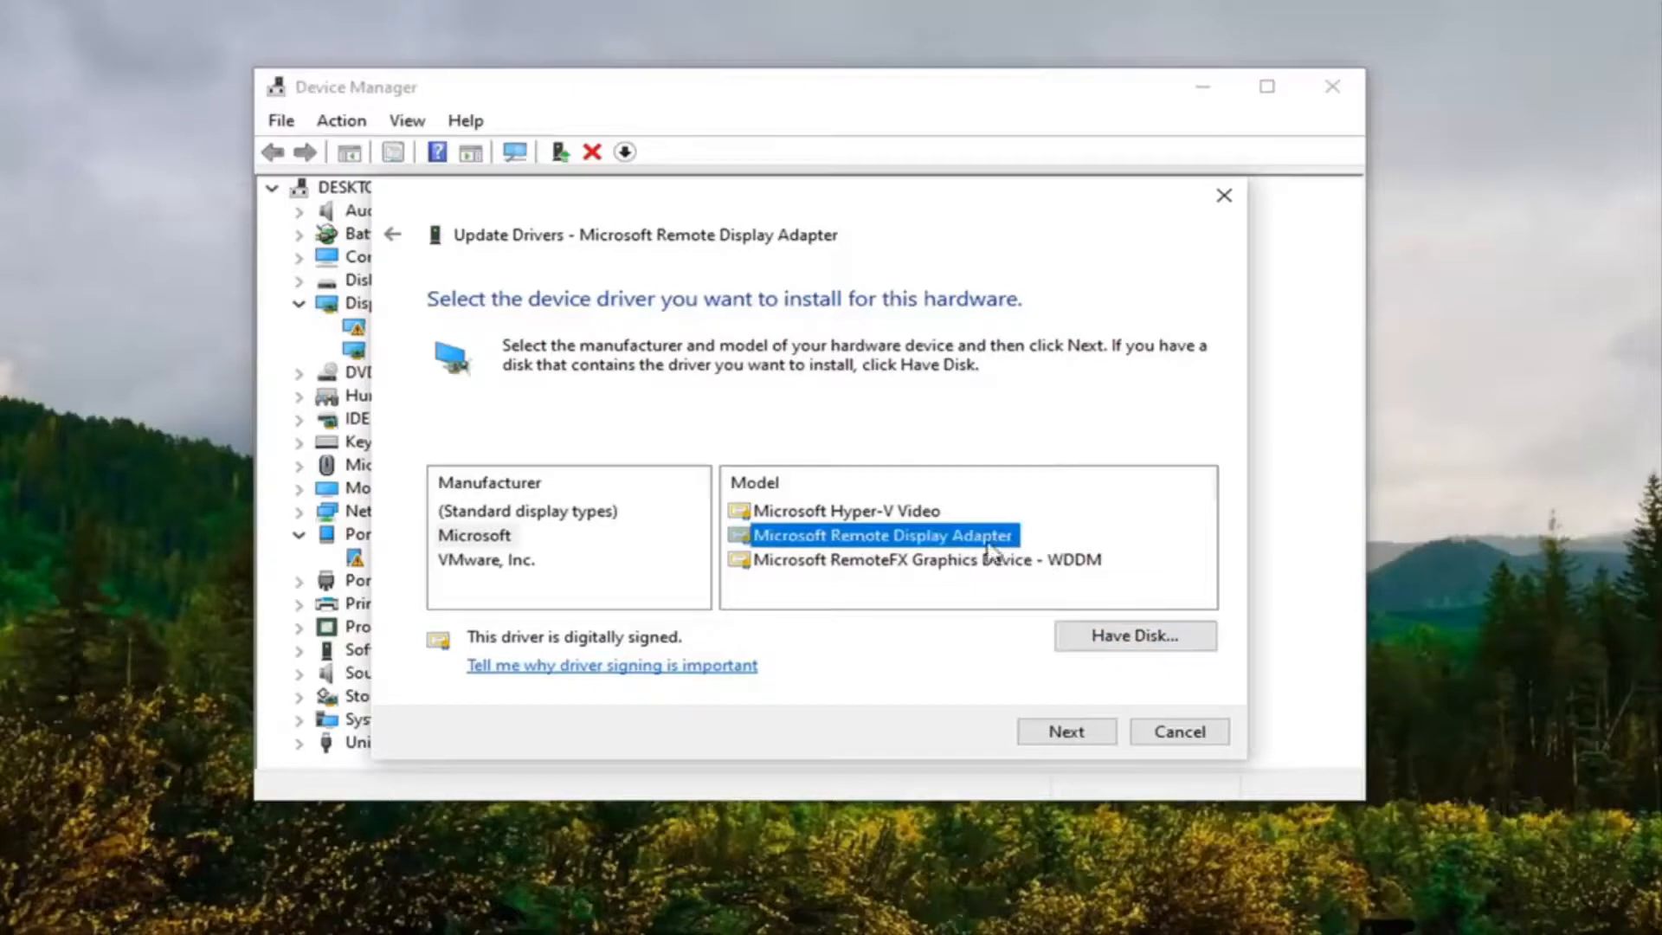
Install the Microsoft Remote Display Adapter driver and close the success page.
left_click(1066, 731)
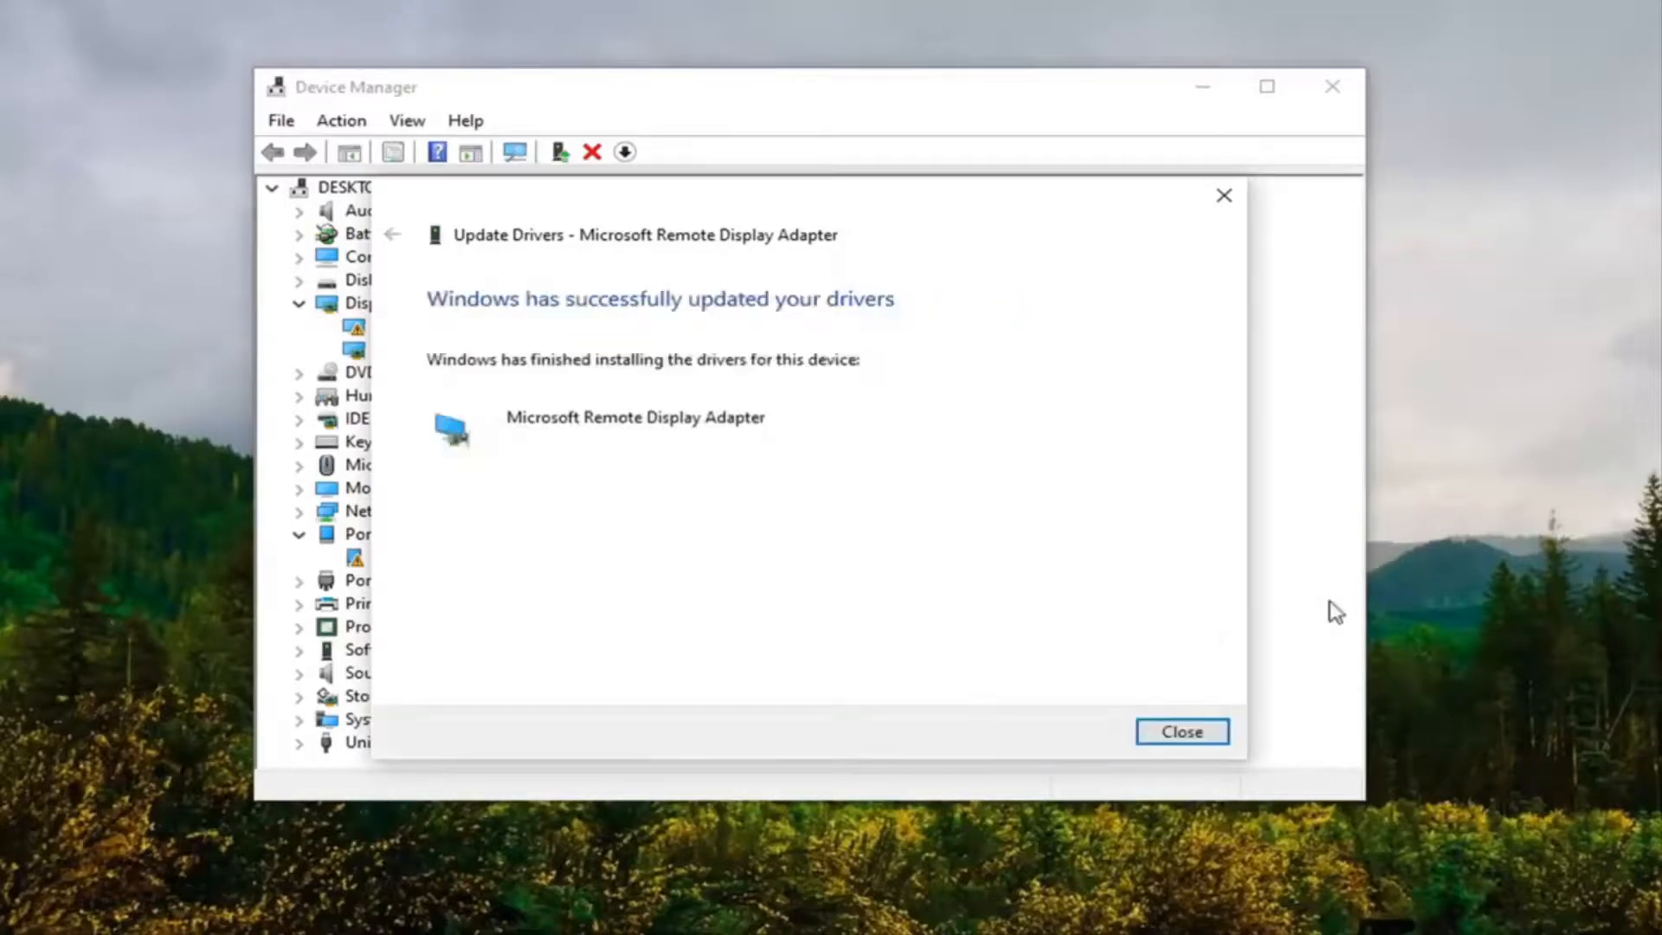
mouse_move(858, 429)
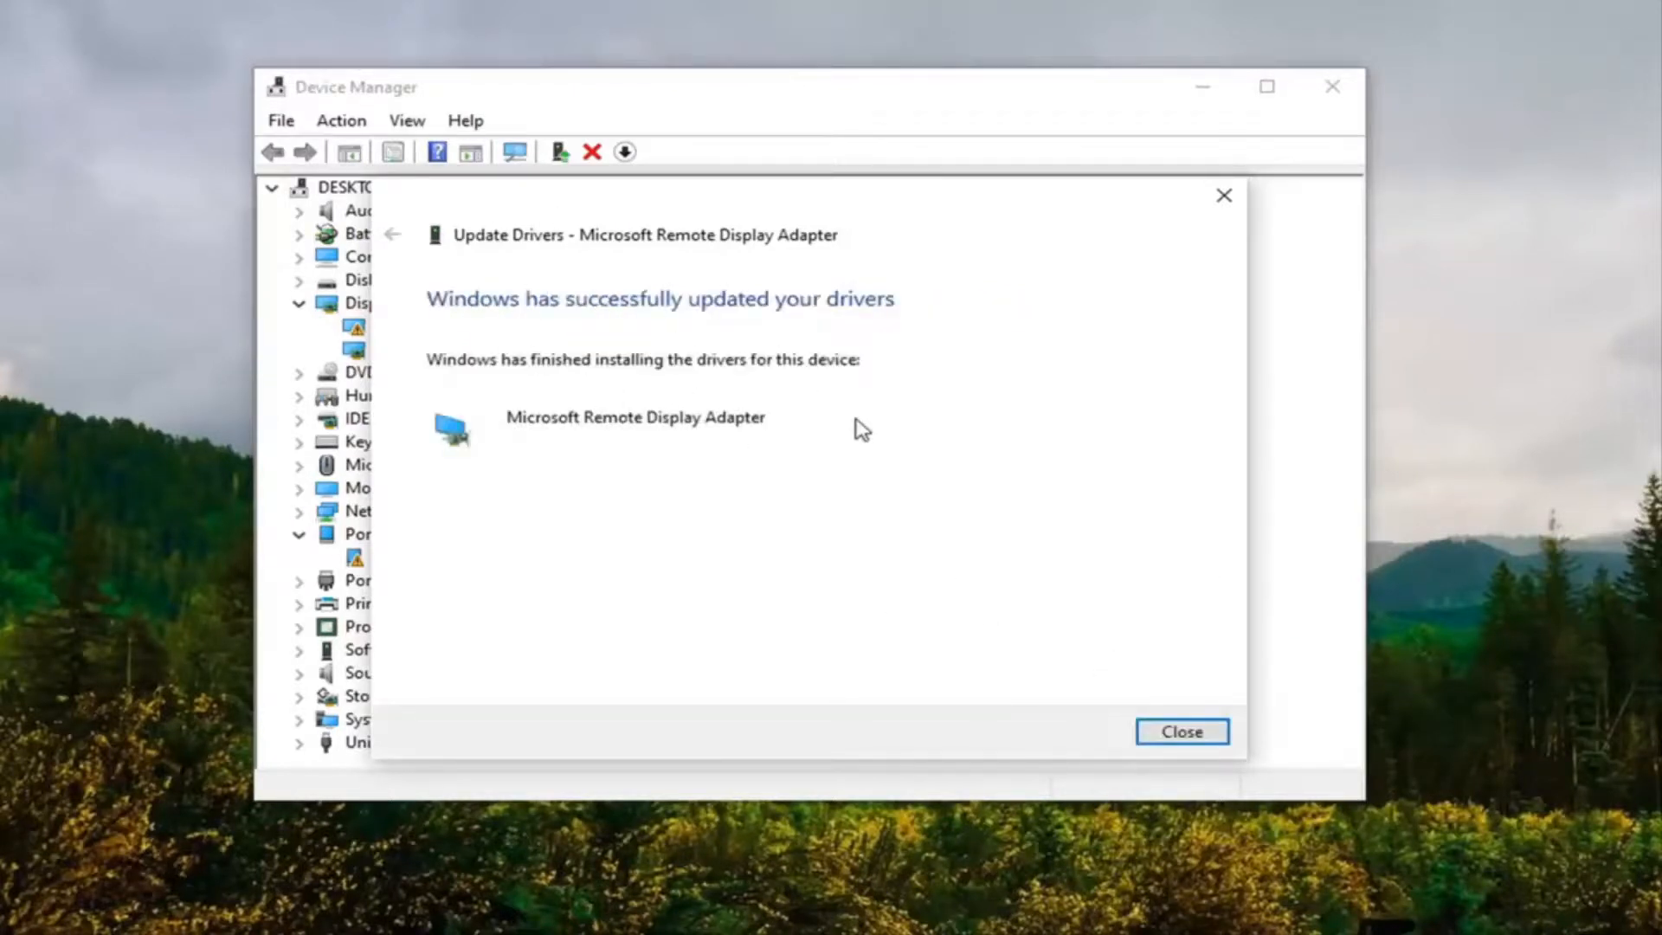
left_click(1182, 731)
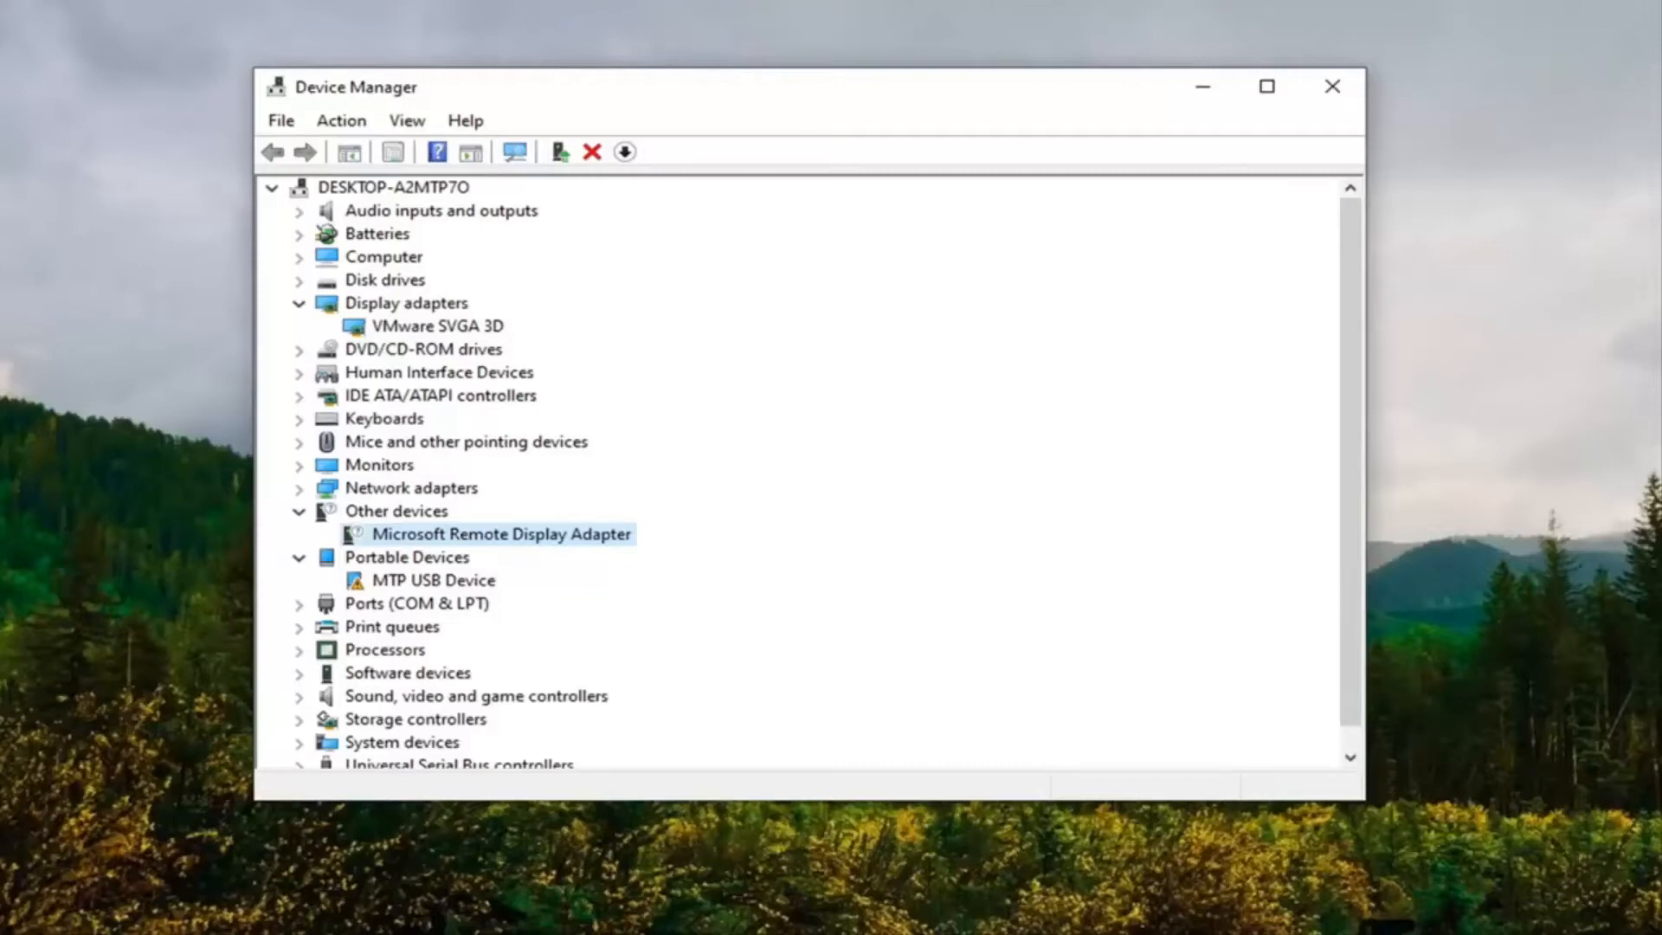
mouse_move(472, 610)
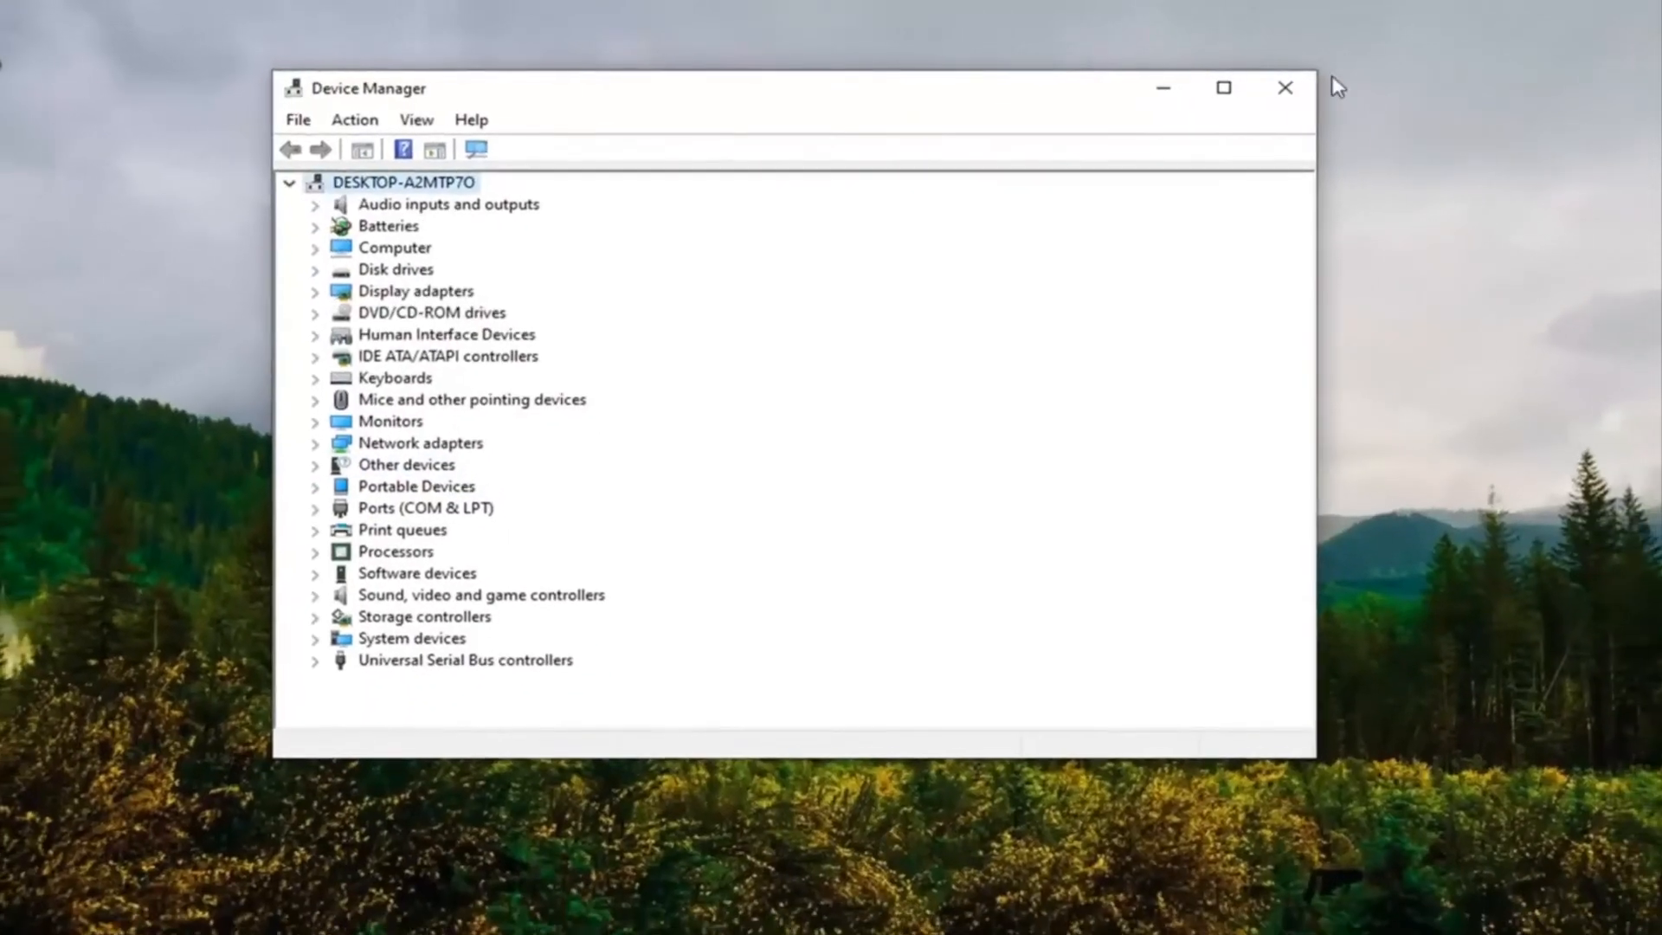
Close the Device Manager window to return to the desktop.
left_click(1283, 87)
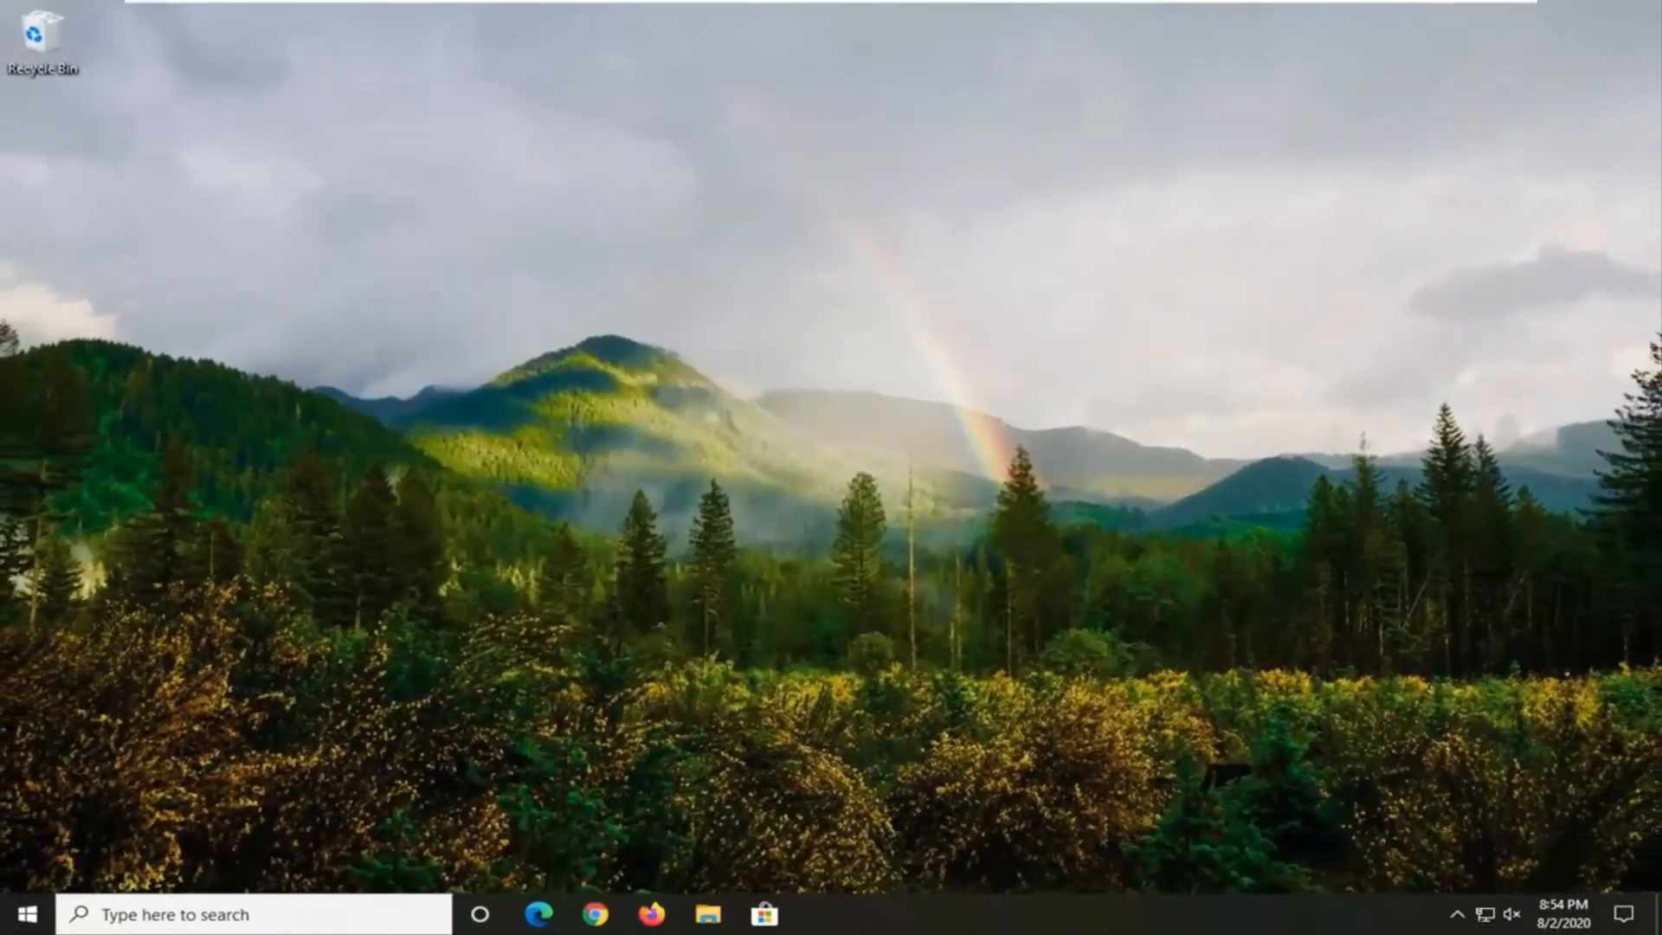